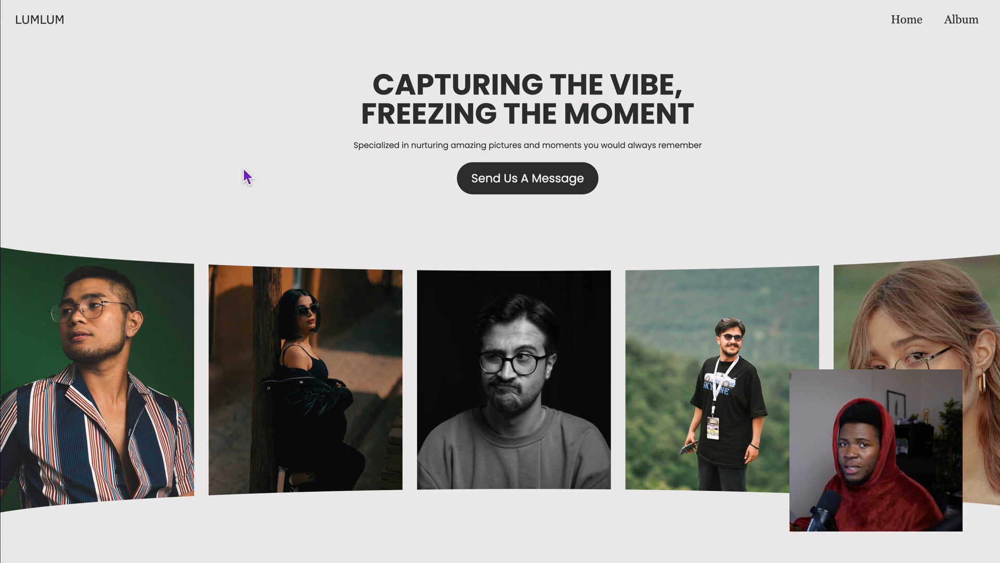
pyautogui.moveTo(289, 171)
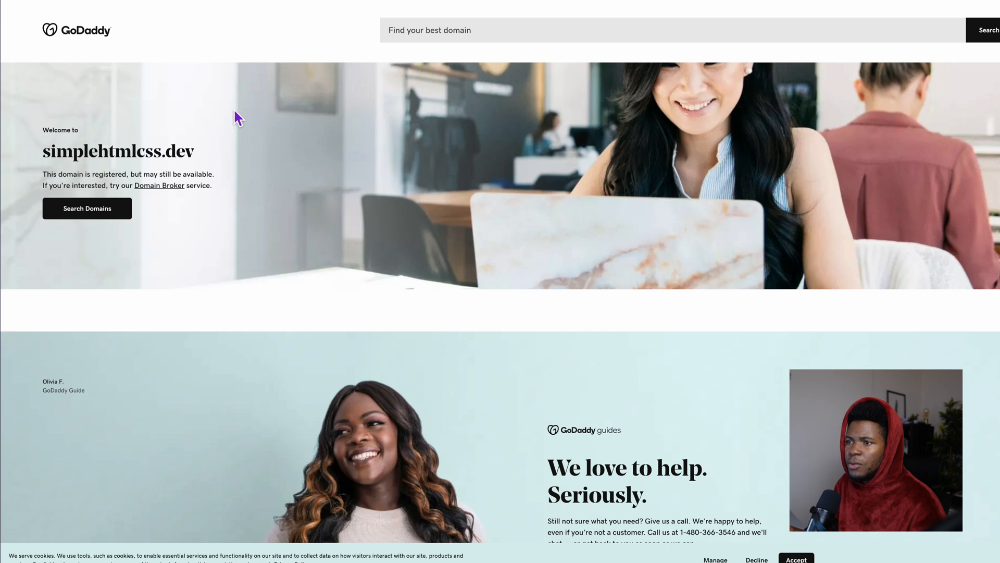
# Step: Create a new private GitHub repository named curved-effect
pyautogui.click(44, 181)
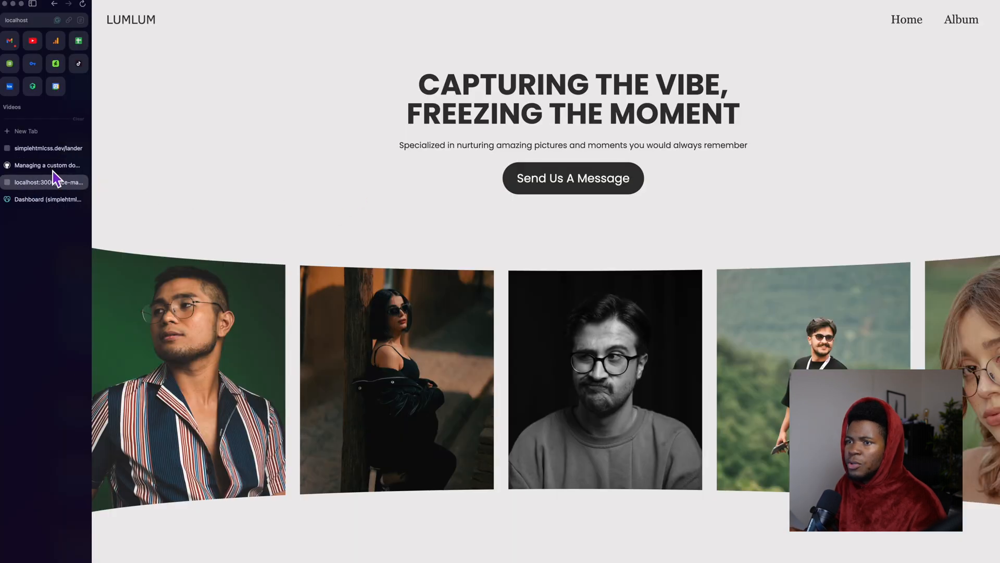
pyautogui.click(47, 147)
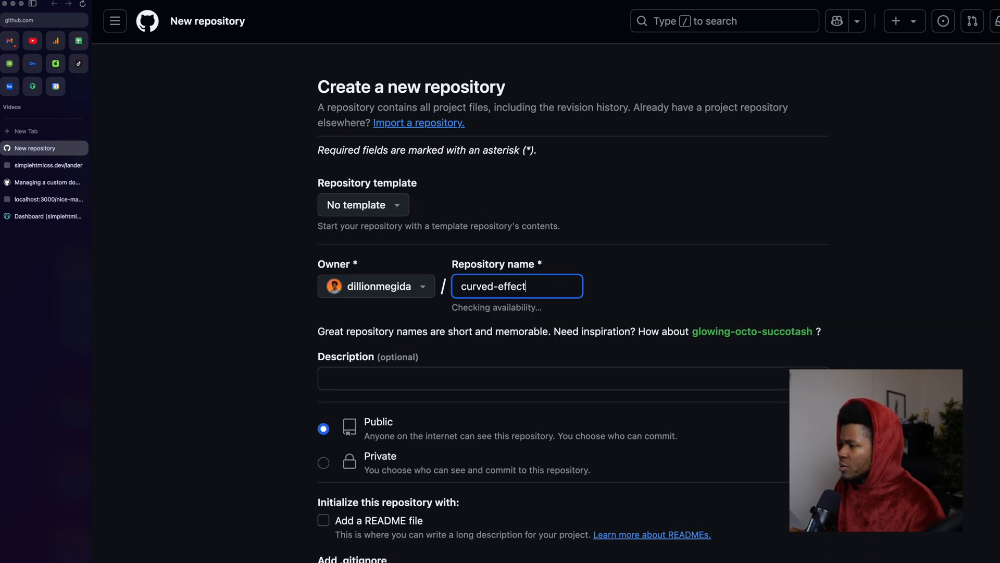
pyautogui.scroll(-3)
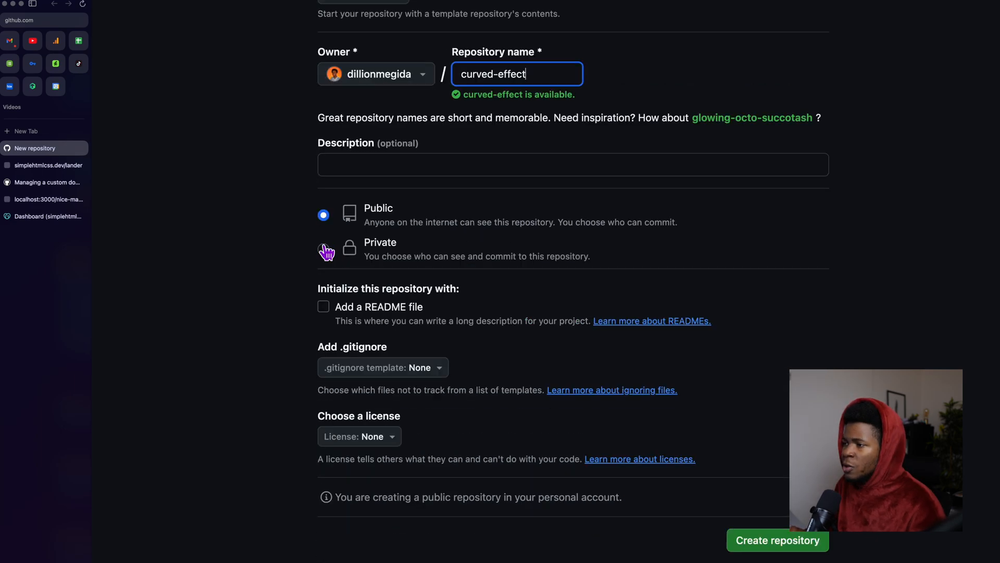
pyautogui.click(323, 248)
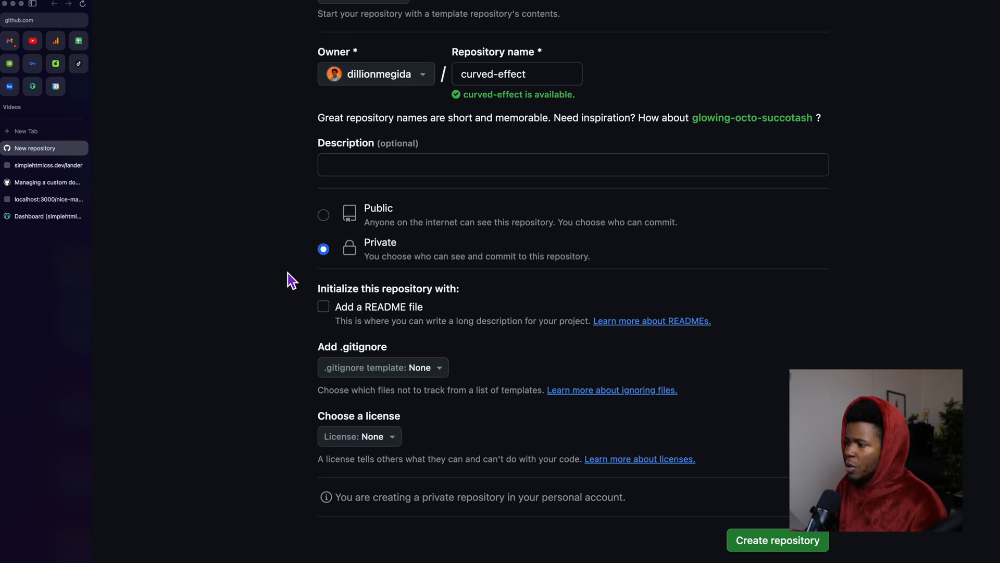
pyautogui.click(777, 541)
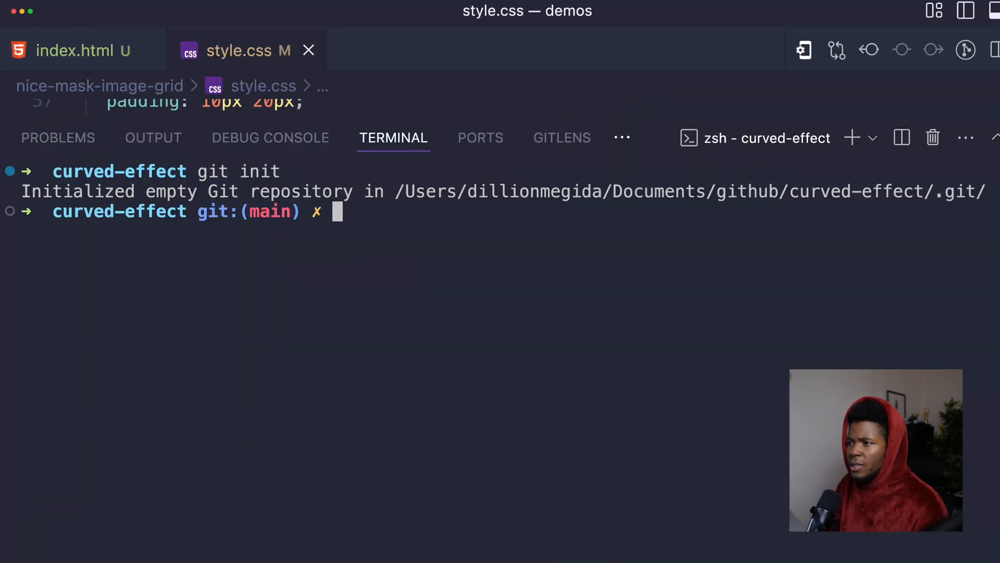
# Step: Add the GitHub remote, commit as "init commit" and push with -u origin main
pyautogui.write('git remote add origin git@github.com:dillionmegida/curved-effect')
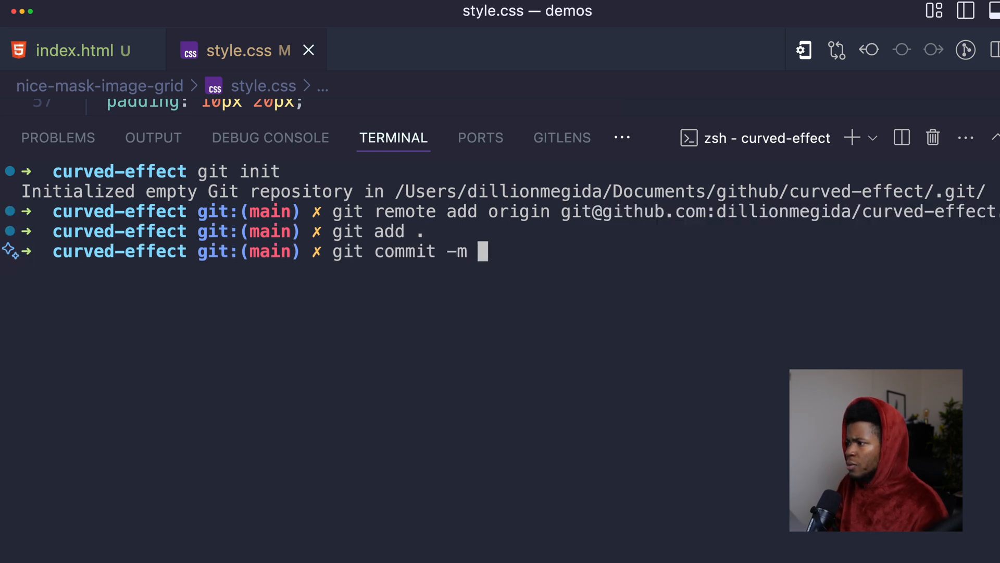
pyautogui.write('"init commit"')
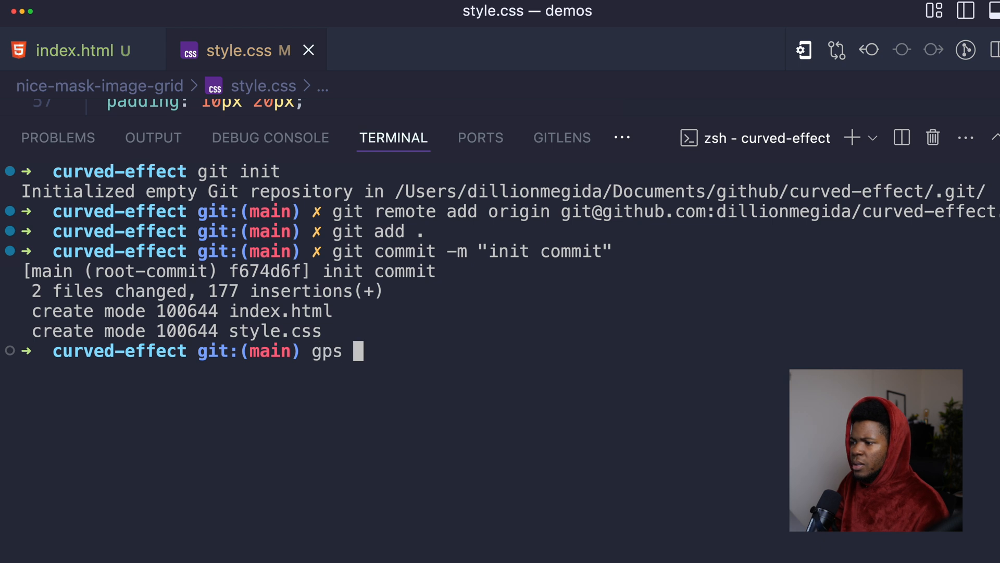
pyautogui.write('-u origin main')
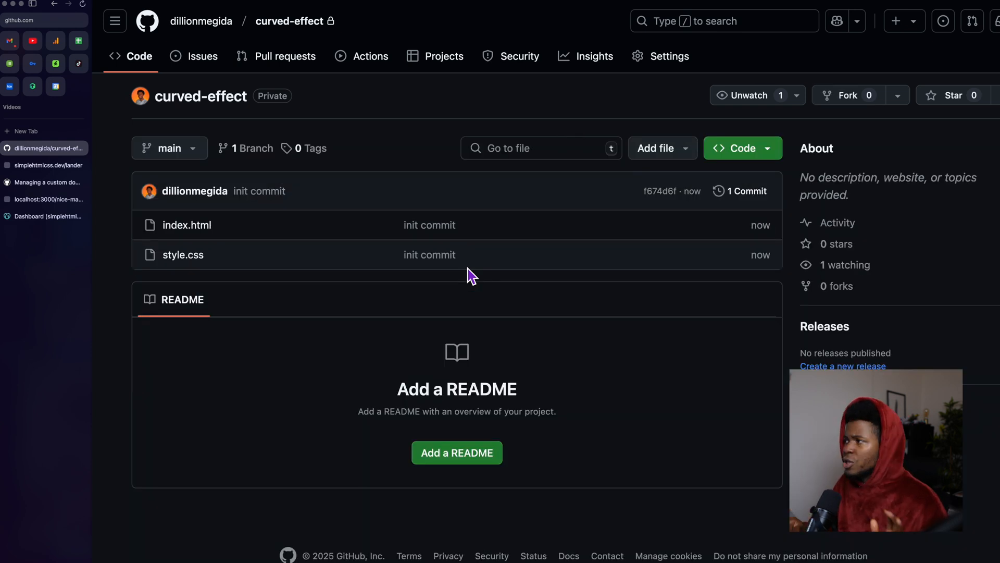
# Step: From Settings, change the curved-effect repository's visibility to public in the Danger Zone
pyautogui.click(669, 56)
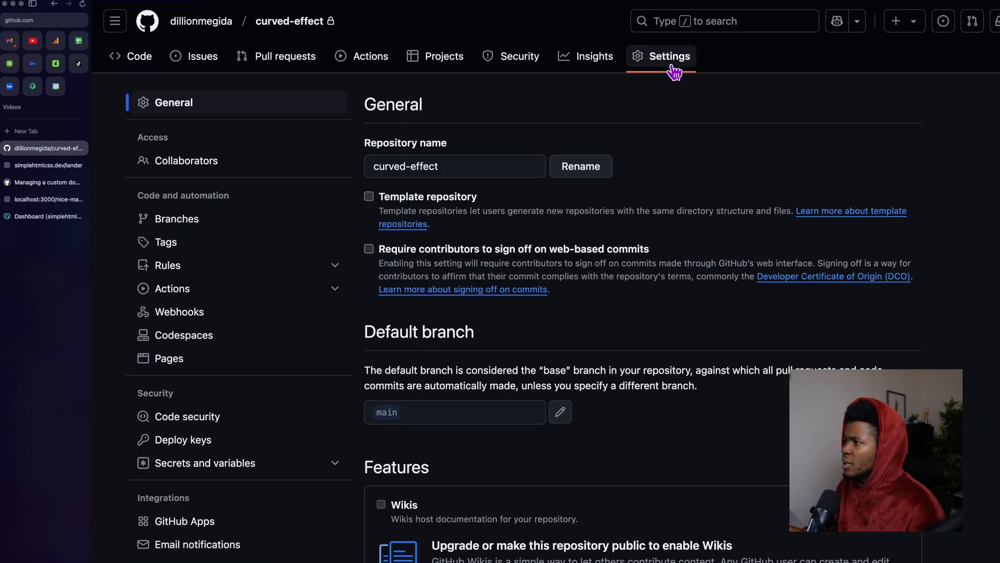
pyautogui.click(168, 357)
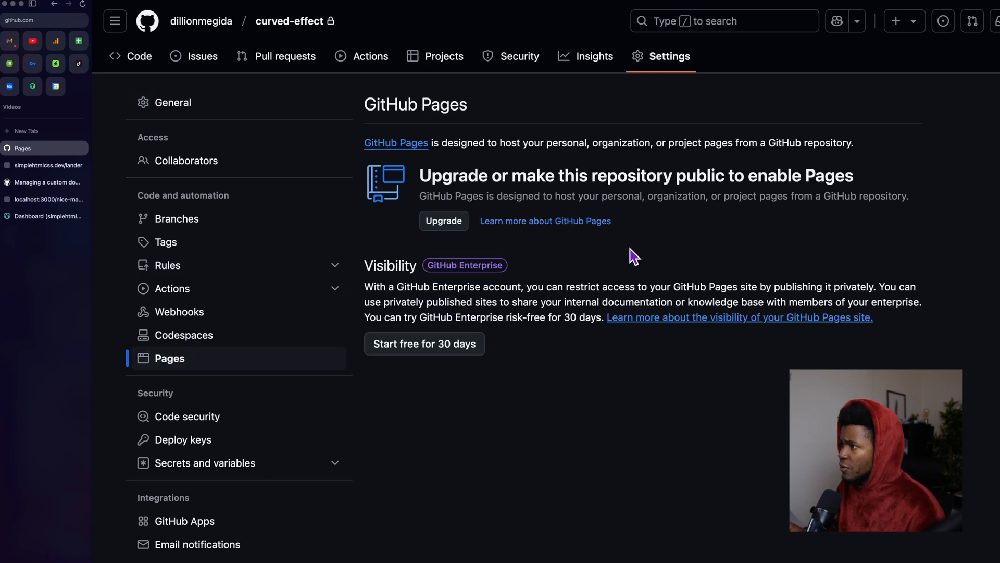
pyautogui.moveTo(607, 277)
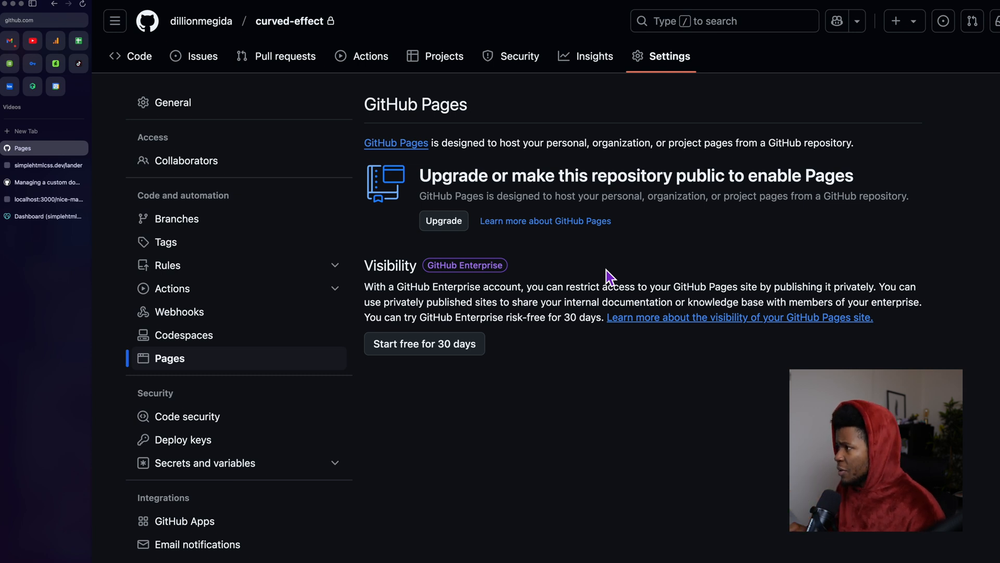
pyautogui.moveTo(503, 198)
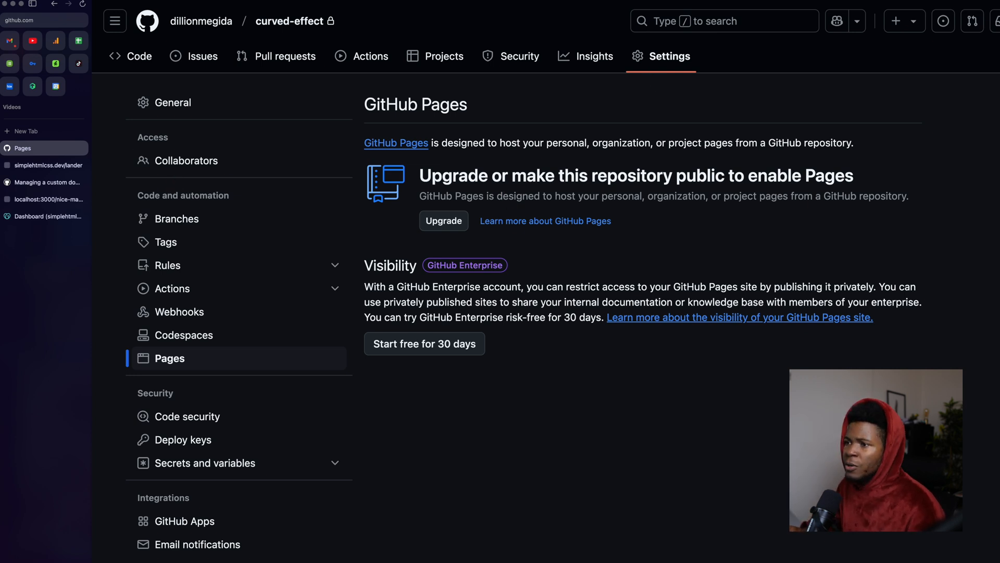
pyautogui.click(173, 102)
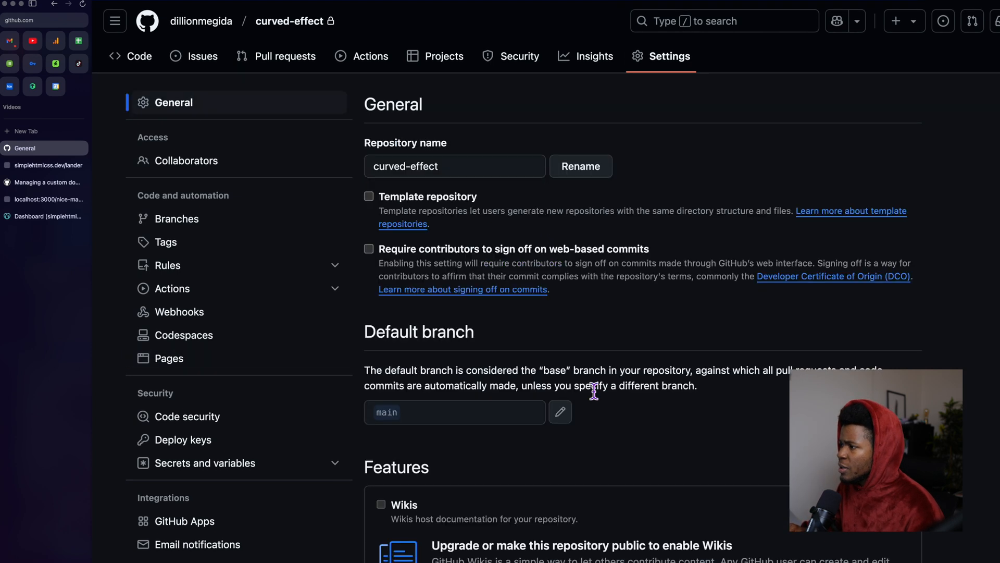
pyautogui.click(861, 225)
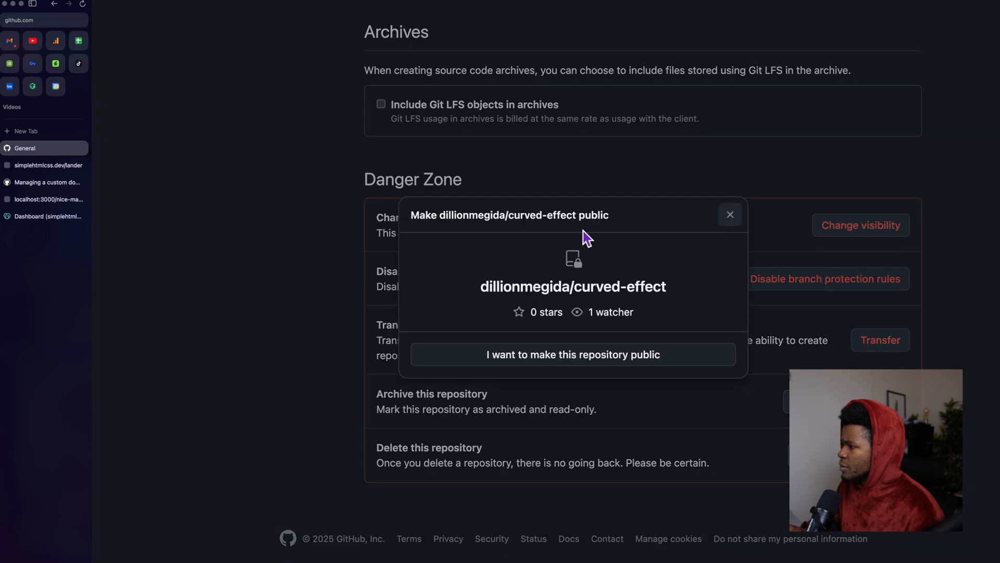
pyautogui.click(729, 214)
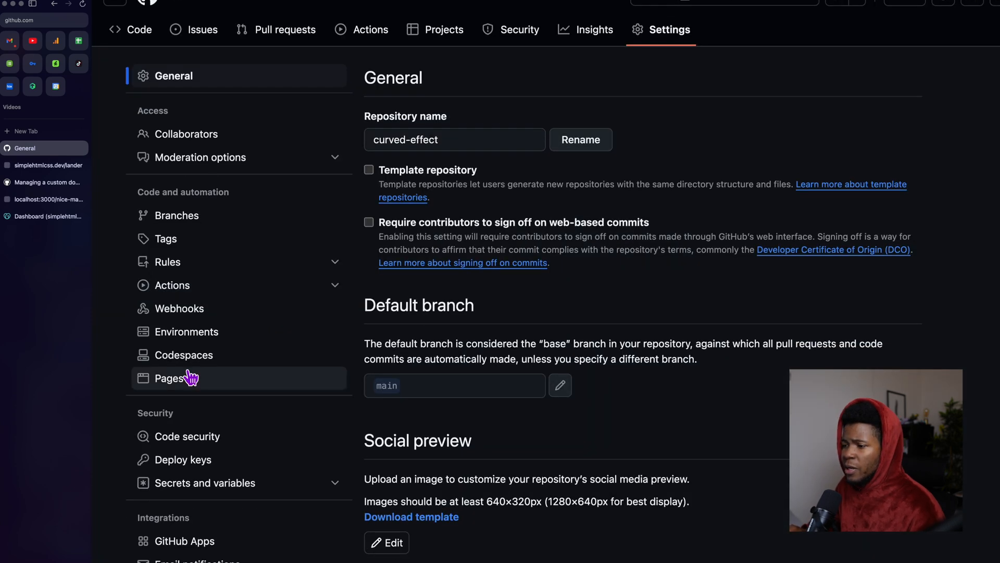
# Step: Set Pages to build from main branch root, save, and visit the github.io /curved-effect URL
pyautogui.click(170, 378)
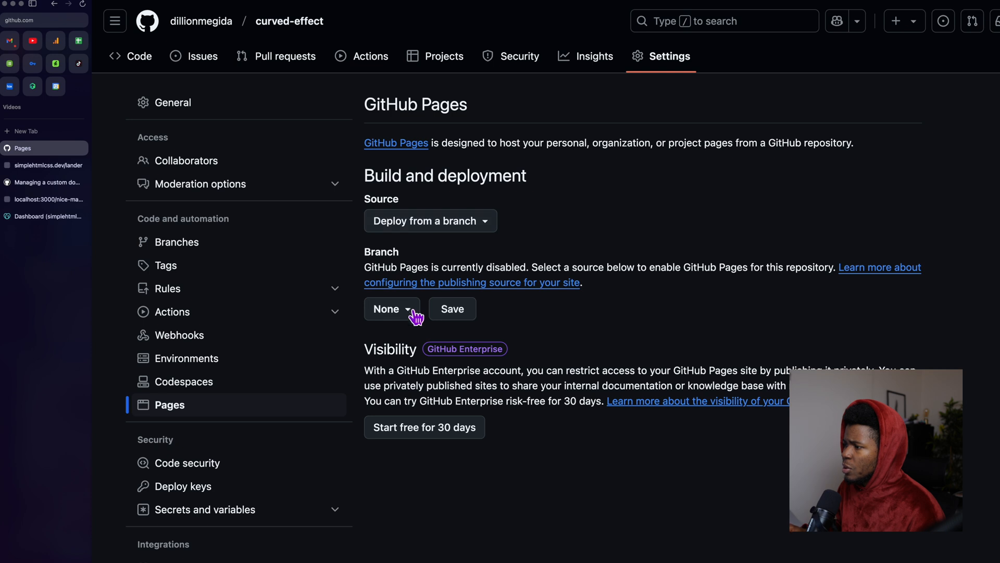
pyautogui.click(386, 309)
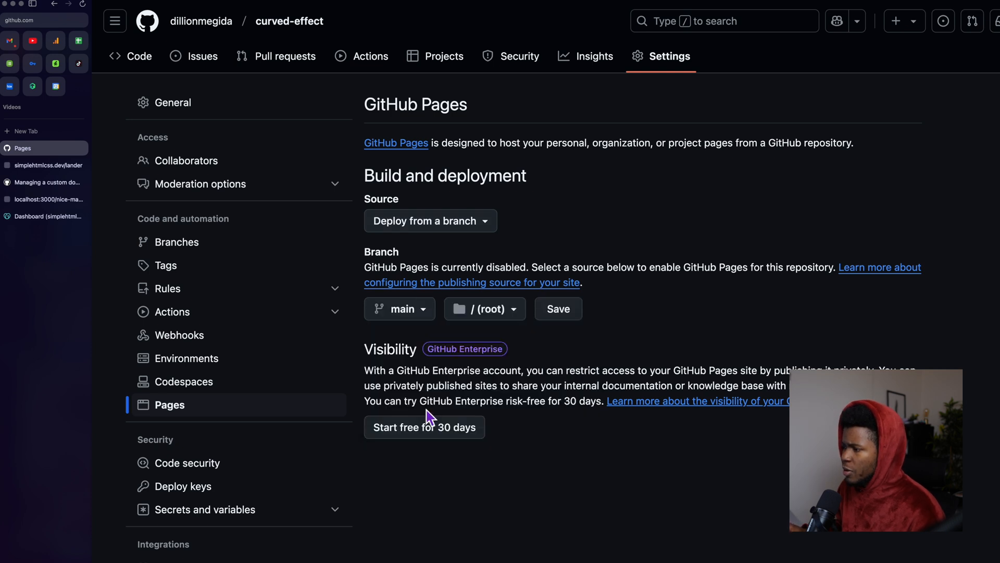
pyautogui.scroll(-3)
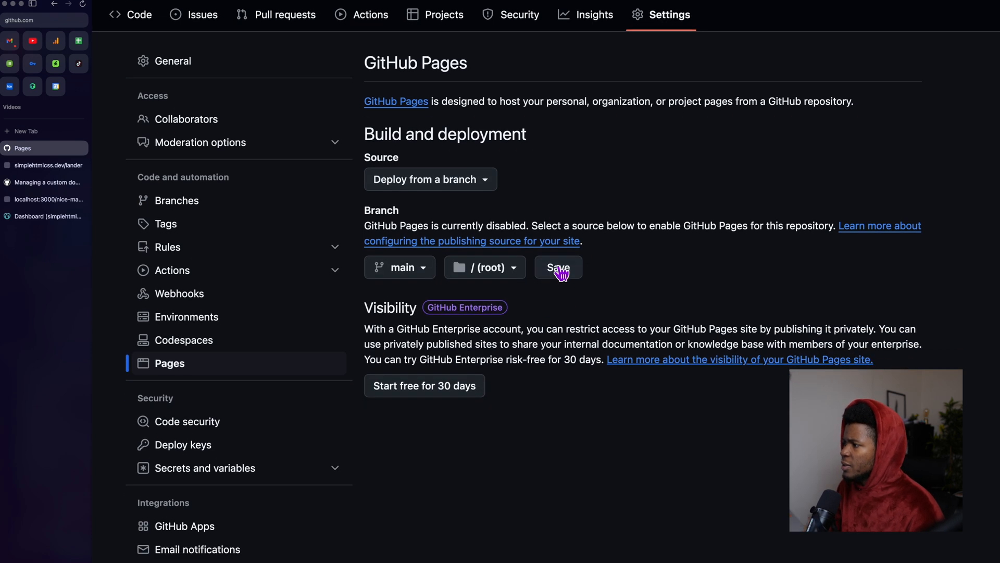
pyautogui.click(557, 268)
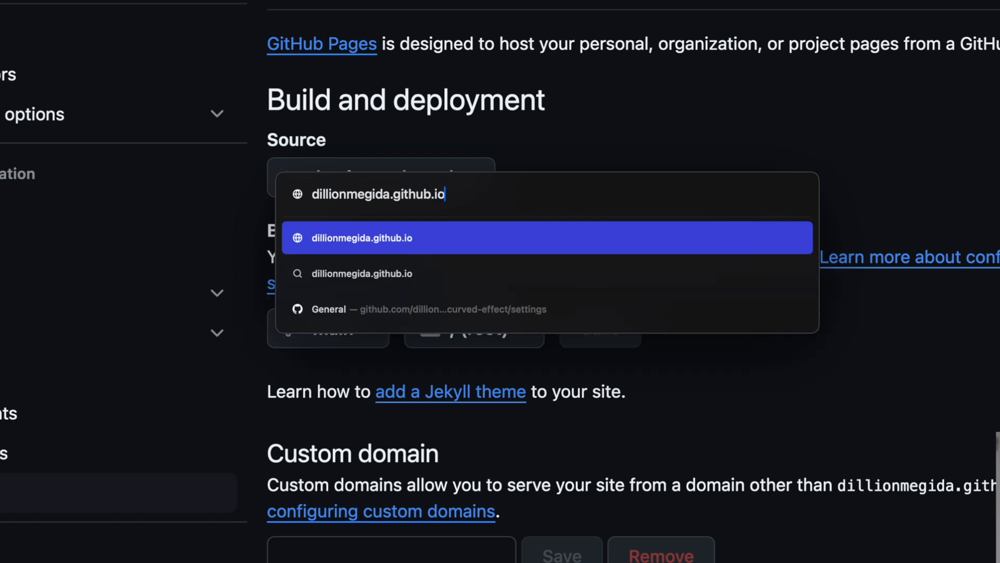
pyautogui.write('/curved-ef')
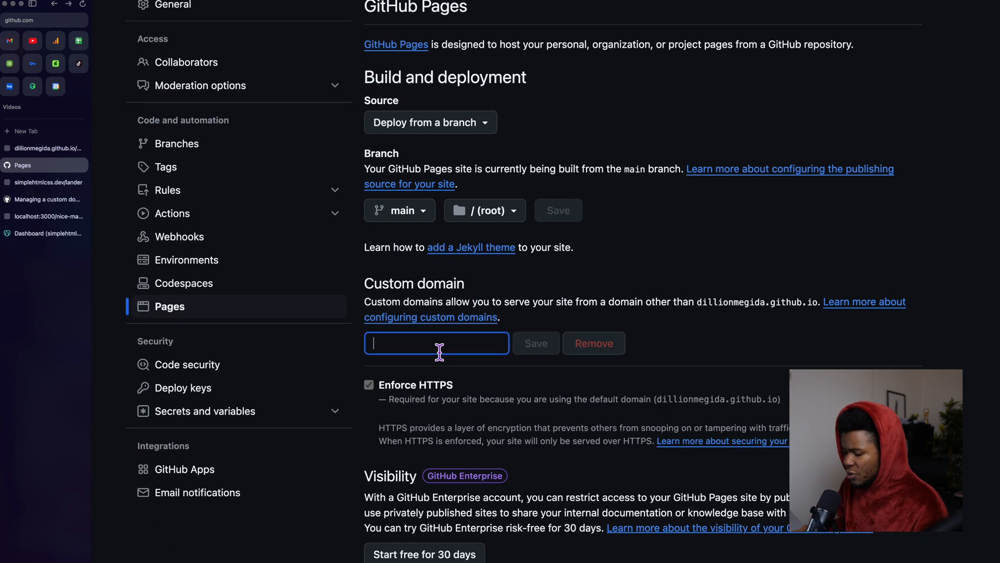
# Step: Save simplehtmlcss.dev as the Pages custom domain and view what the domain shows
pyautogui.write('simplehtmlcss.d')
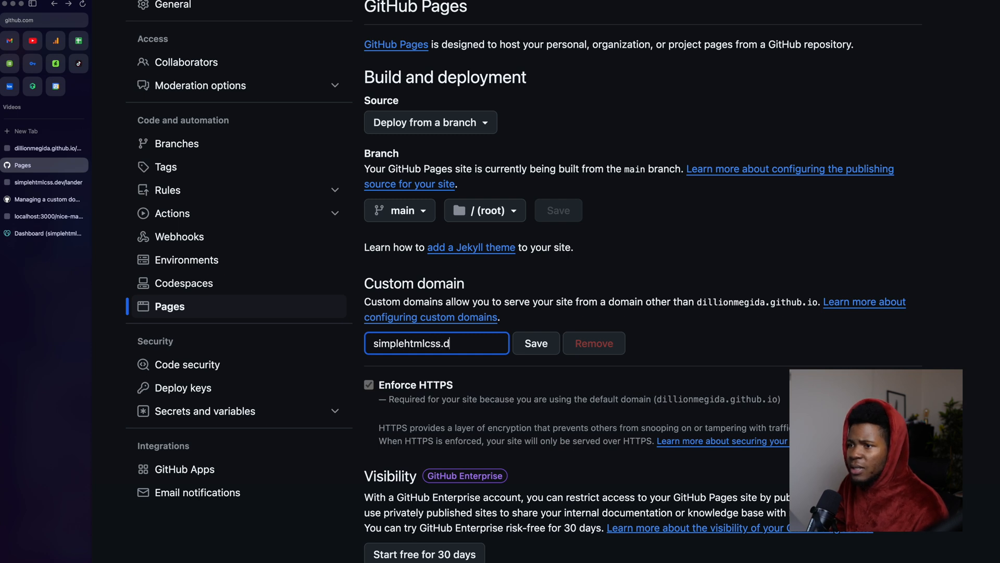
pyautogui.write('ev')
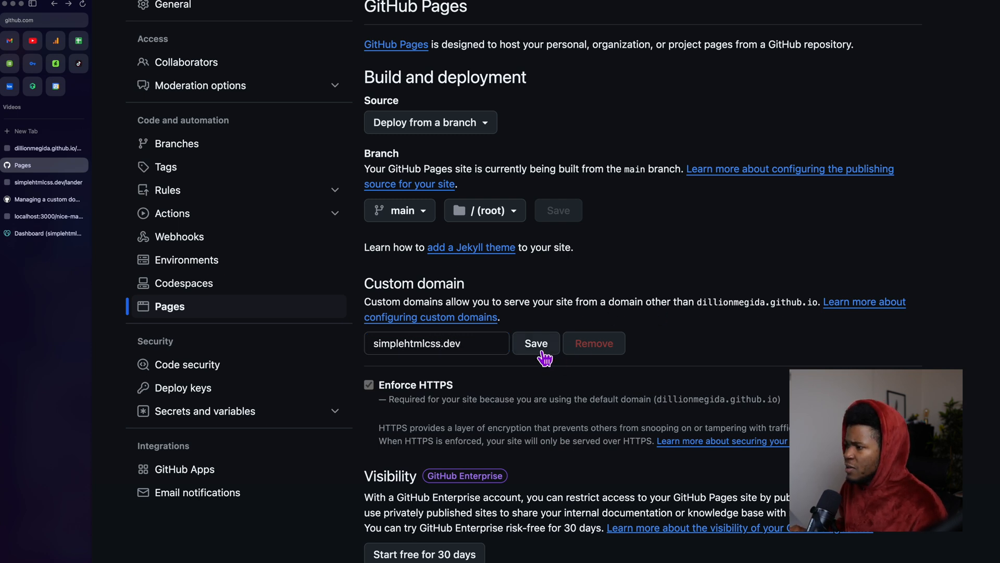
pyautogui.click(536, 343)
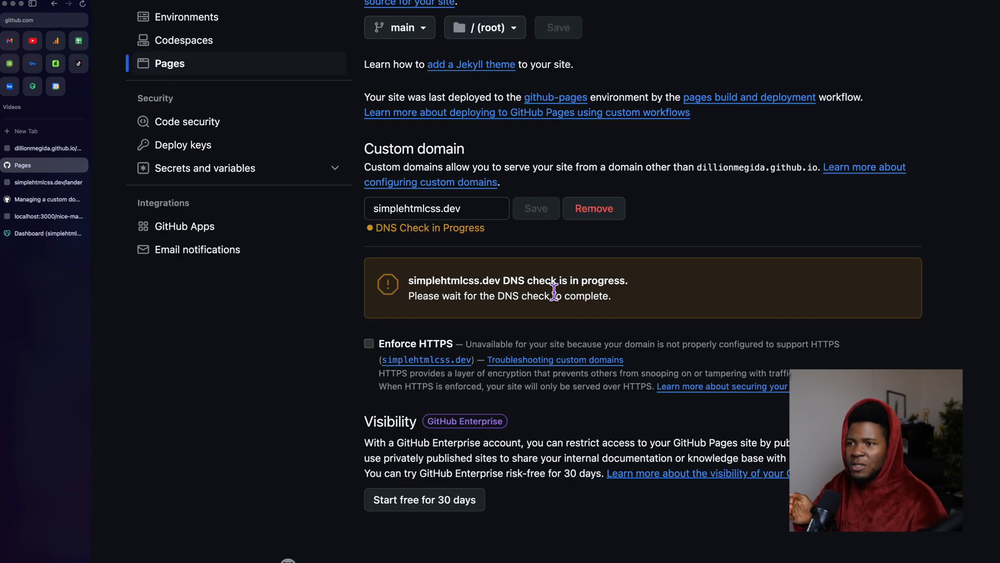
pyautogui.click(41, 199)
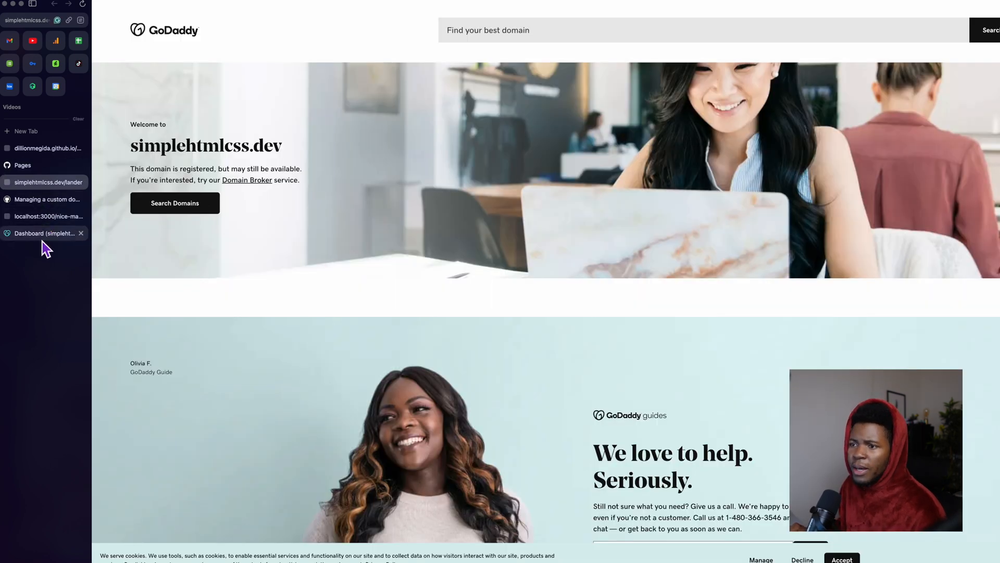
# Step: From the GoDaddy dashboard, reach the Manage DNS records page for simplehtmlcss.dev
pyautogui.click(39, 232)
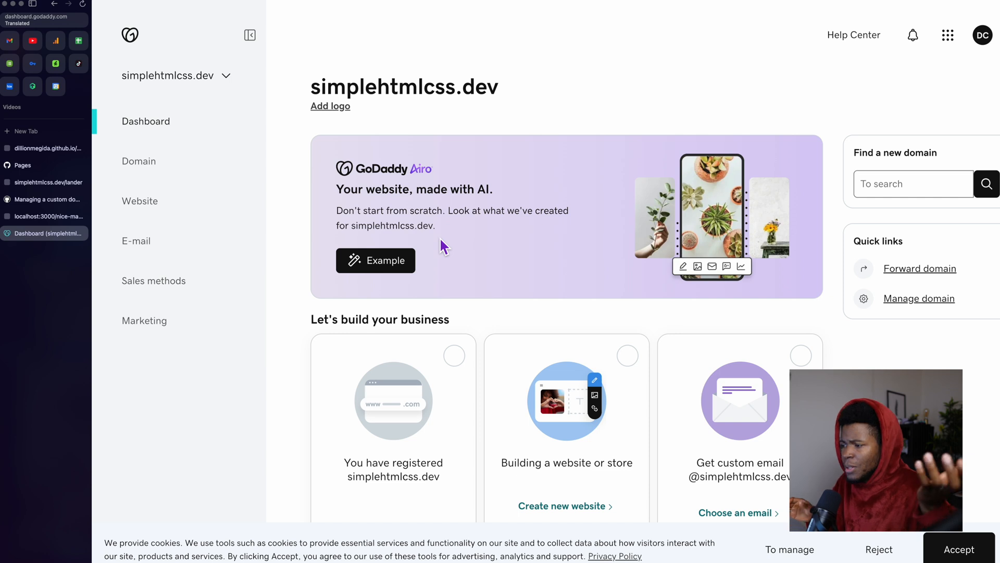
pyautogui.scroll(-3)
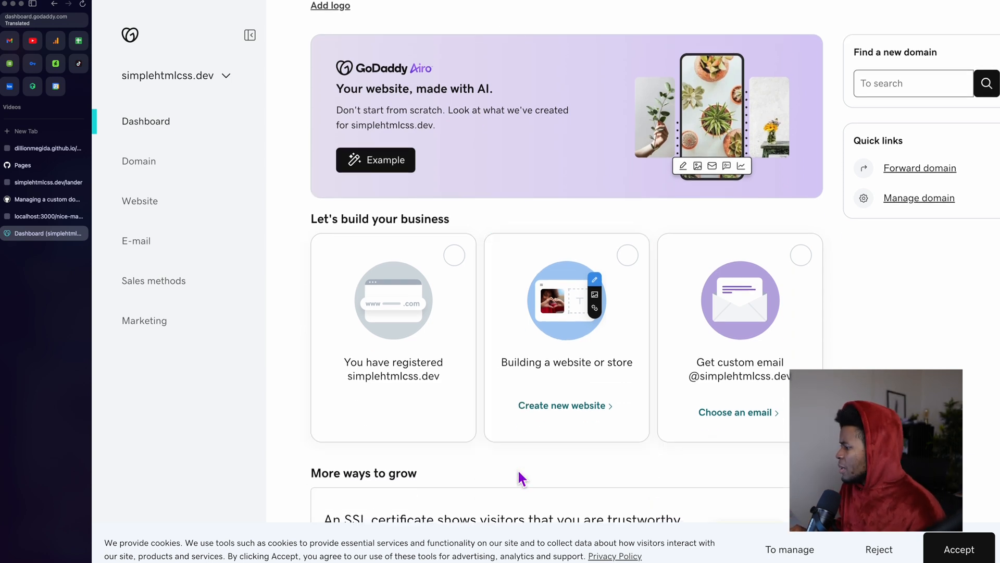
pyautogui.click(138, 160)
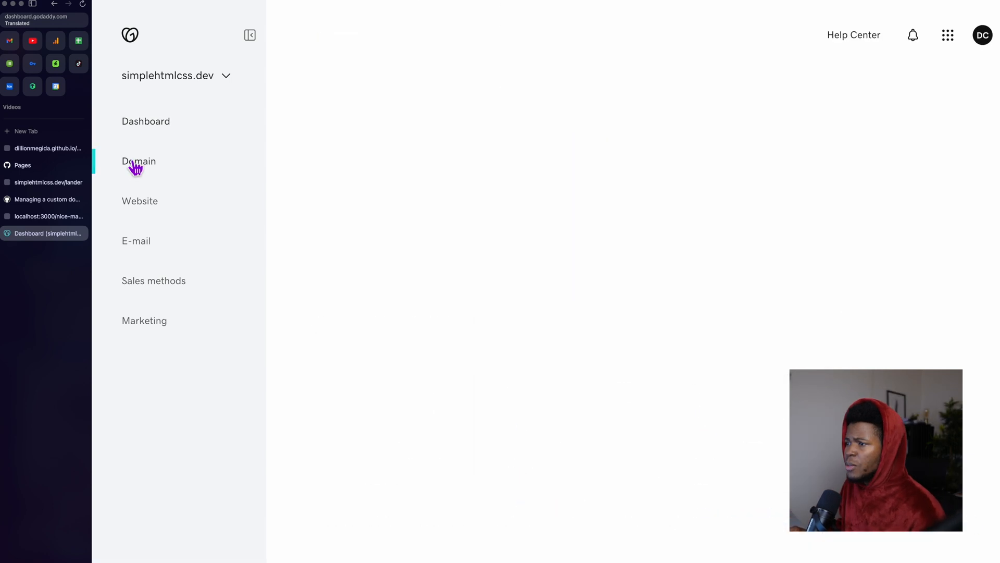
pyautogui.click(139, 161)
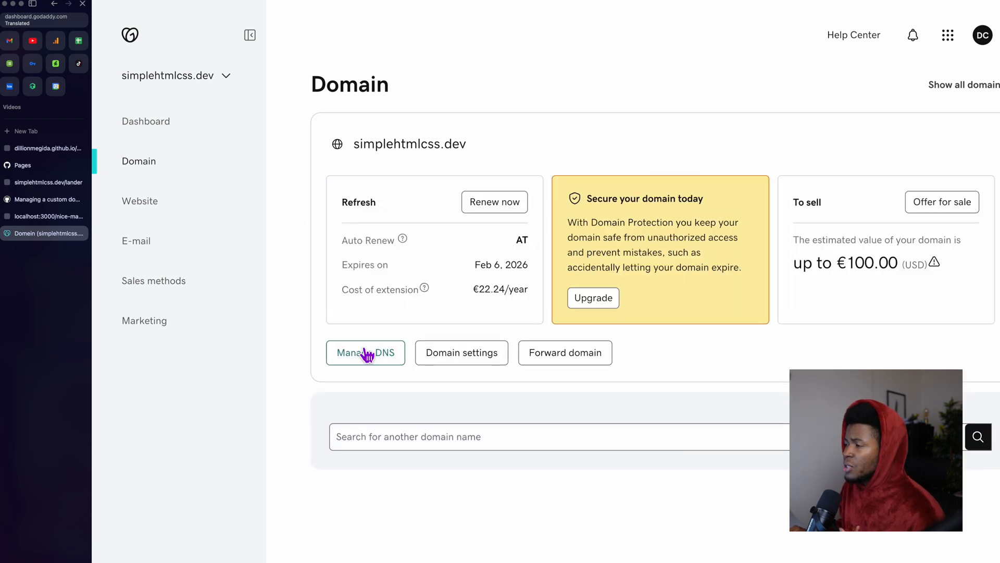
pyautogui.click(364, 352)
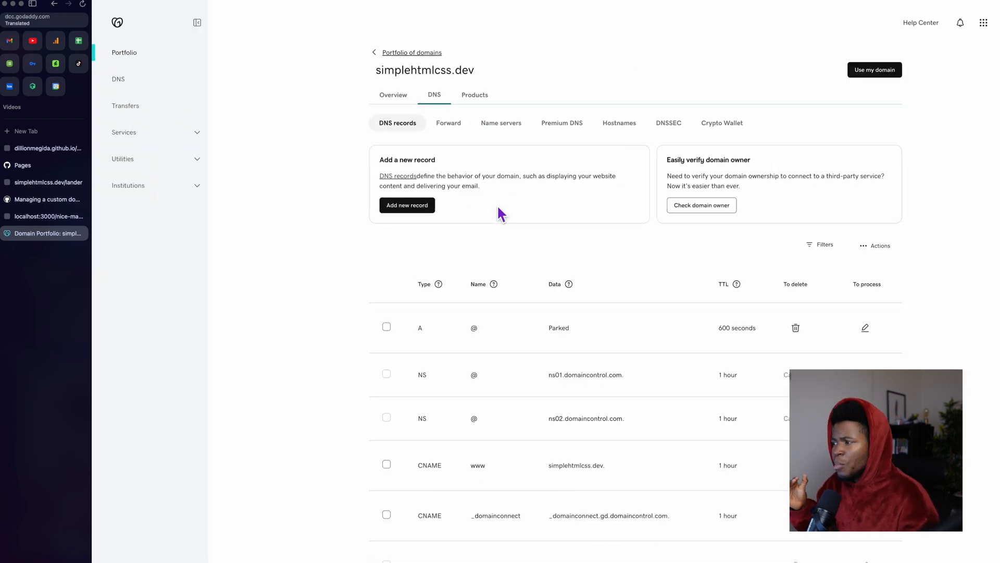
pyautogui.moveTo(462, 380)
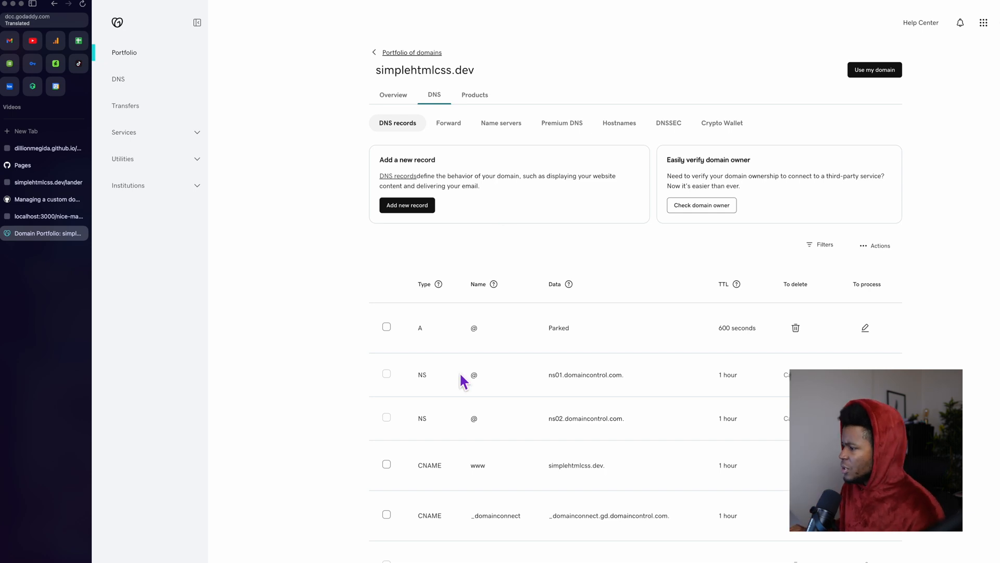
# Step: In the 'Managing a custom domain' guide, select the four GitHub Pages A-record IP addresses
pyautogui.click(45, 197)
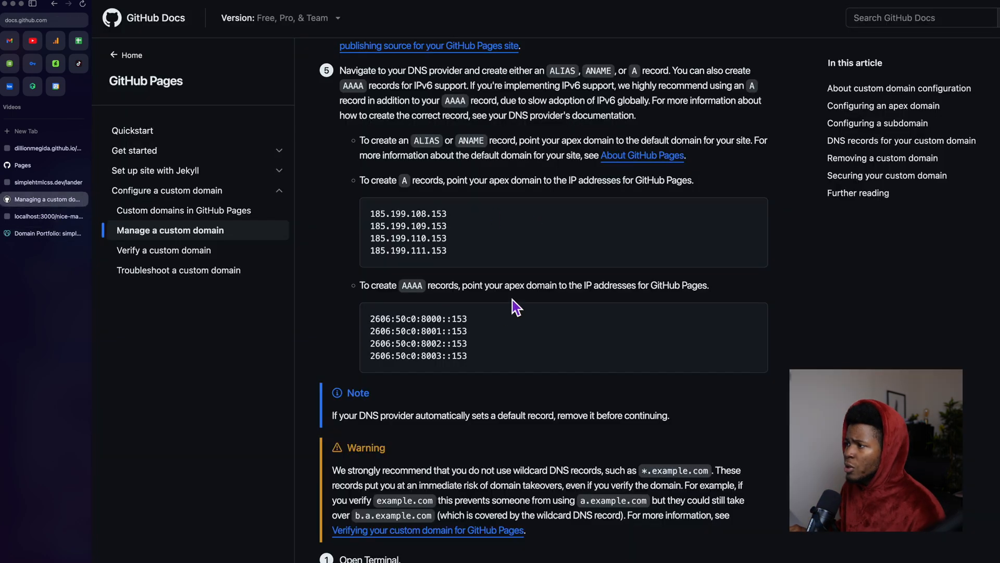
pyautogui.moveTo(368, 188)
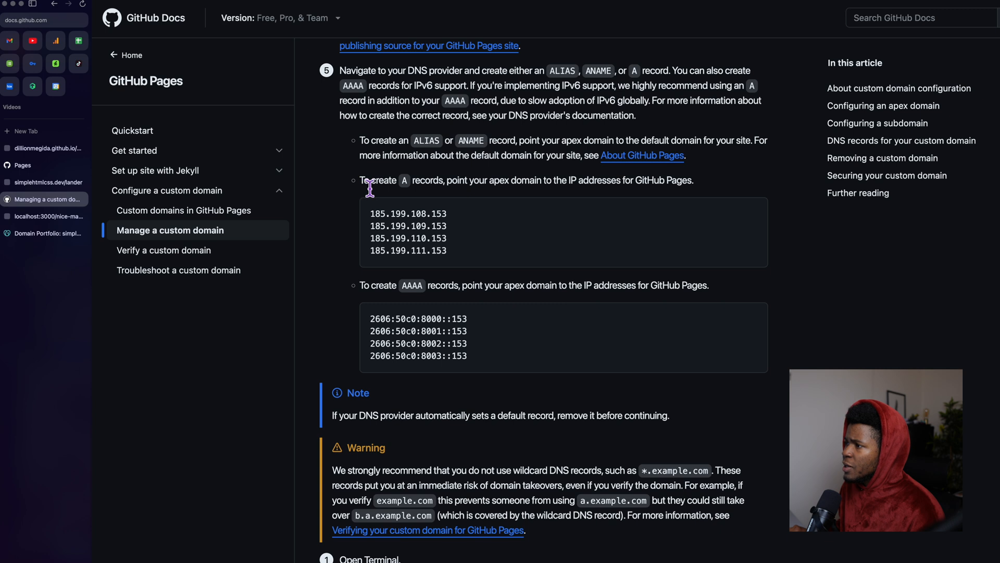
pyautogui.moveTo(375, 228)
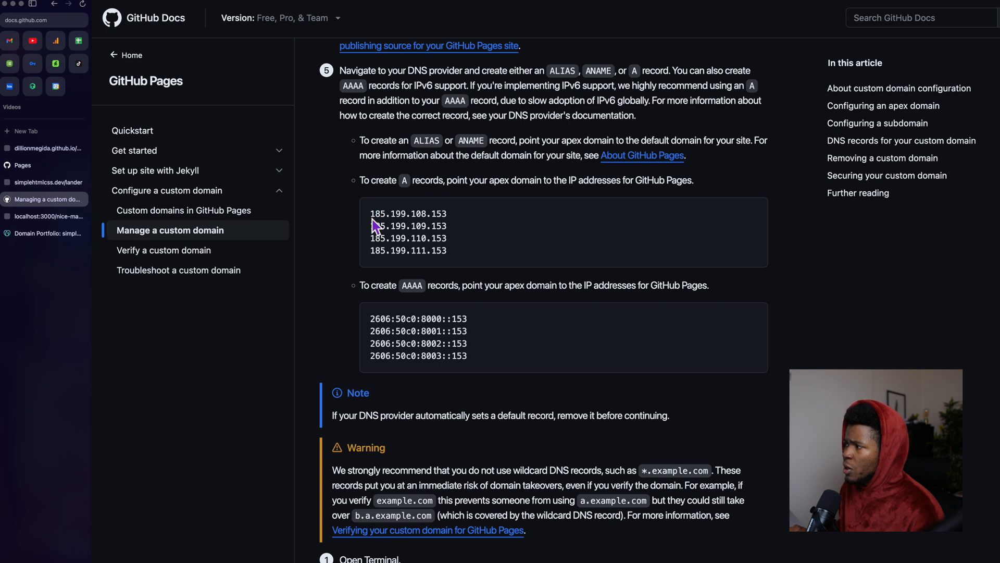
pyautogui.moveTo(372, 213); pyautogui.dragTo(447, 250)
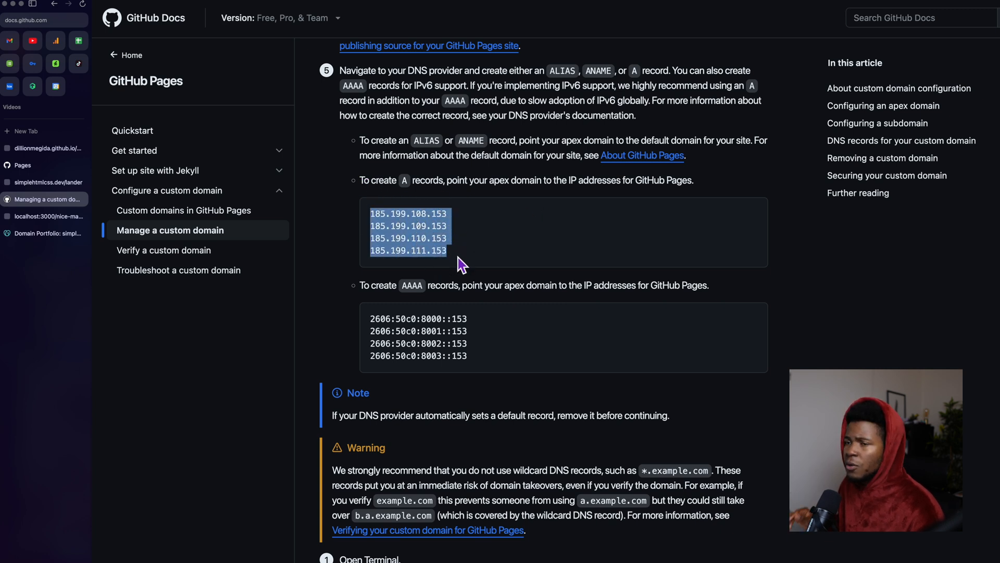
pyautogui.click(413, 226)
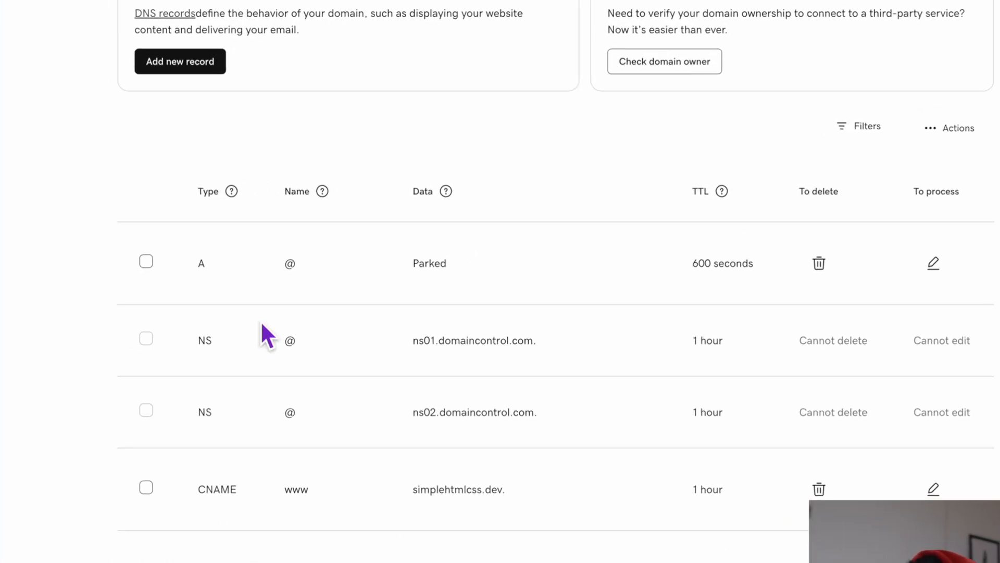
# Step: Delete the parked A record and add an @ A record pointing to 185.199.108.153
pyautogui.click(819, 263)
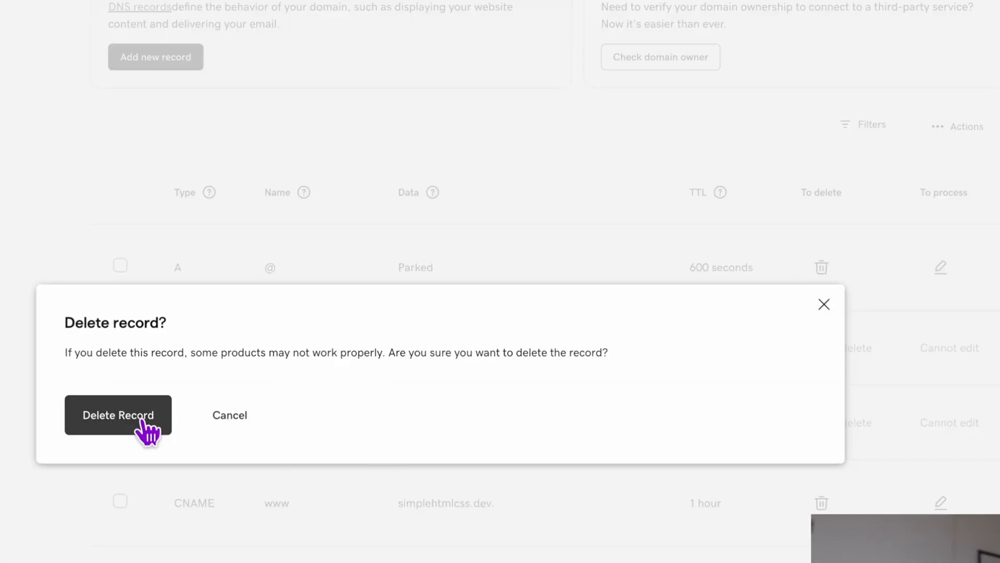
pyautogui.click(117, 415)
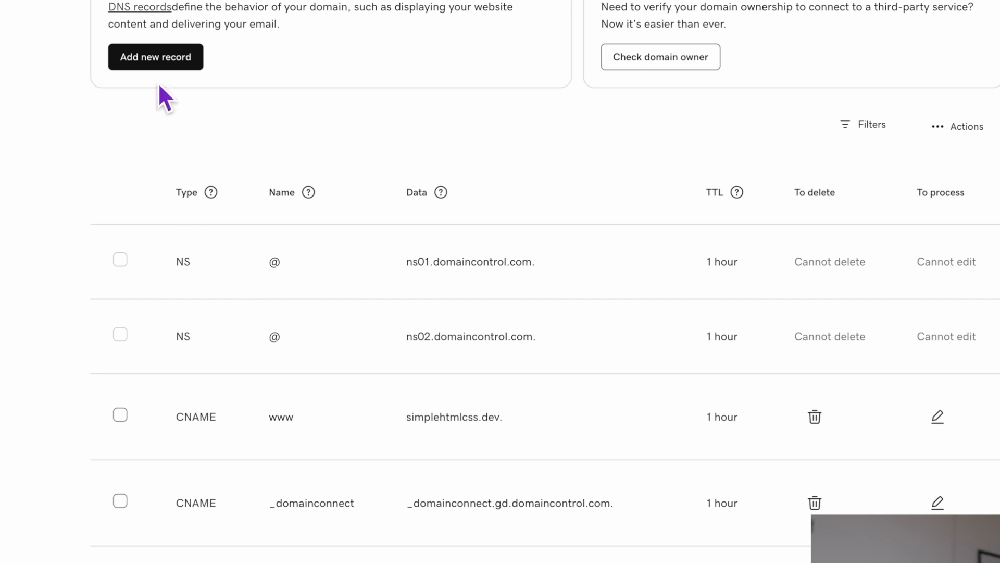
pyautogui.click(155, 56)
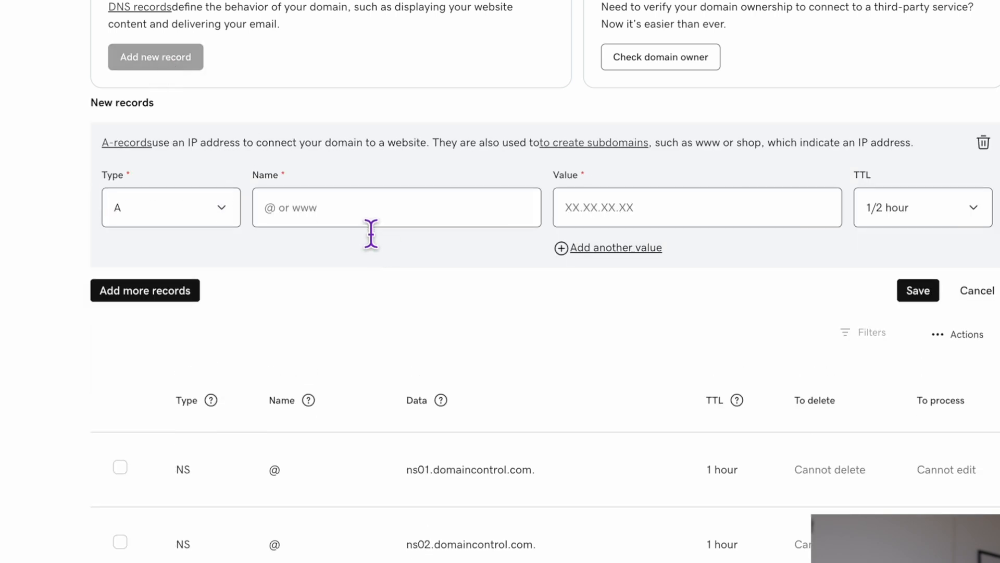
pyautogui.write('@')
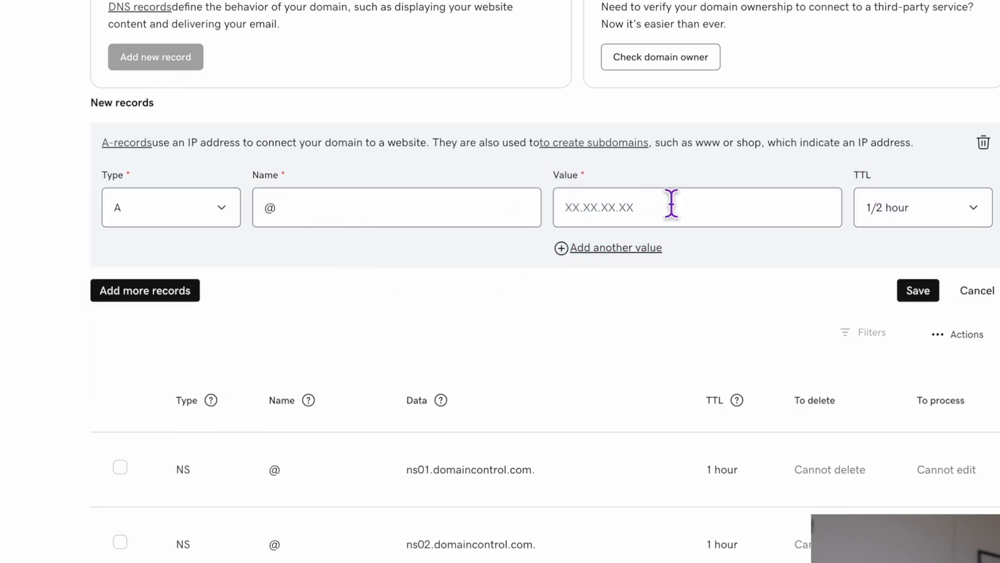
pyautogui.write('185.199.108.153')
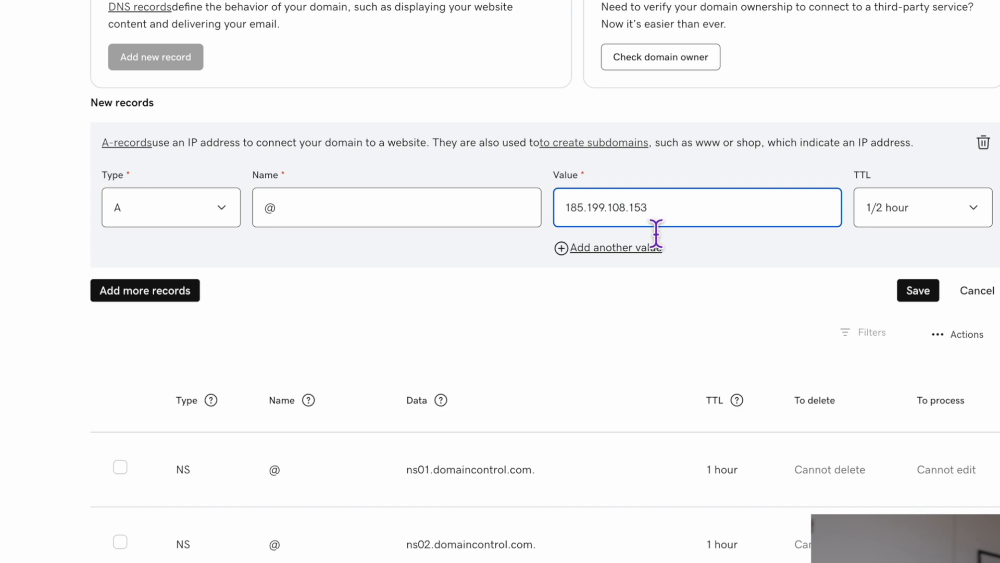
# Step: Add further @ A records up to 185.199.111.153 and save all records
pyautogui.click(144, 290)
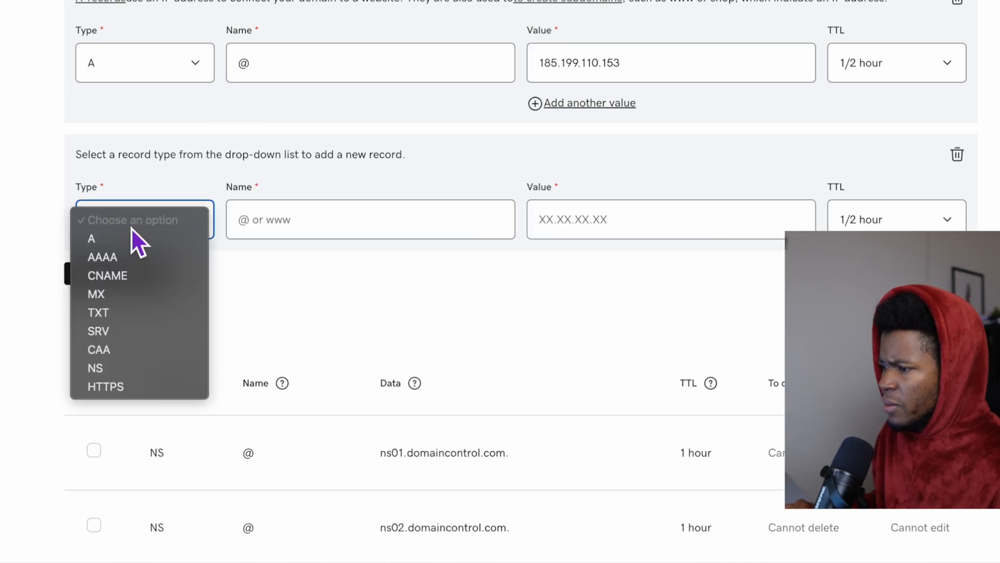
pyautogui.click(91, 237)
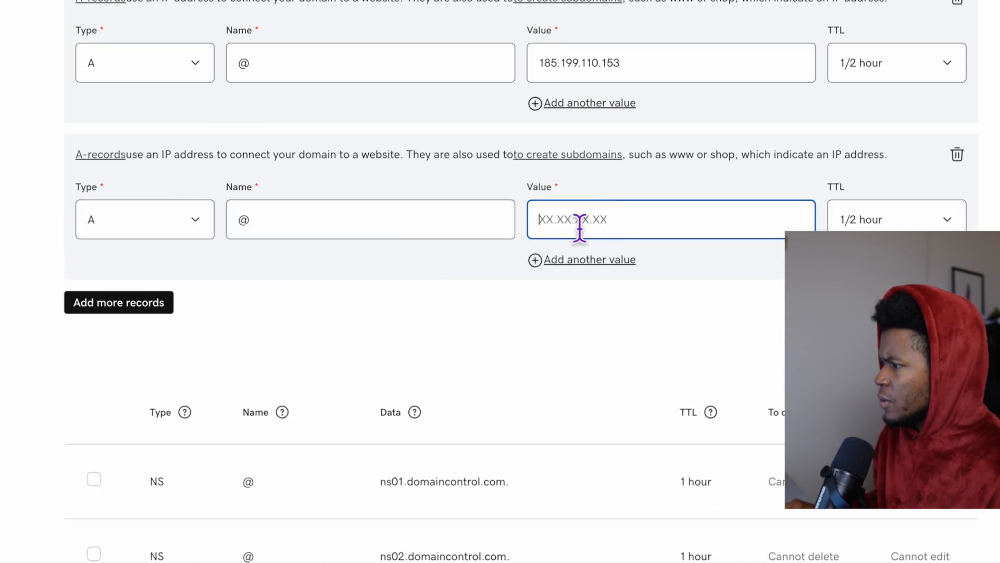
pyautogui.write('185.199.111.153')
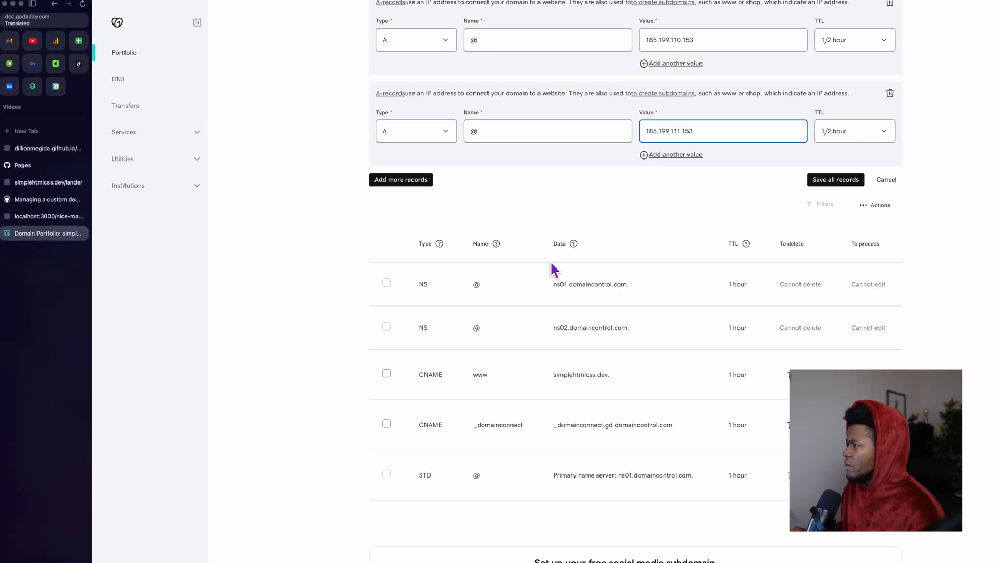
pyautogui.click(836, 179)
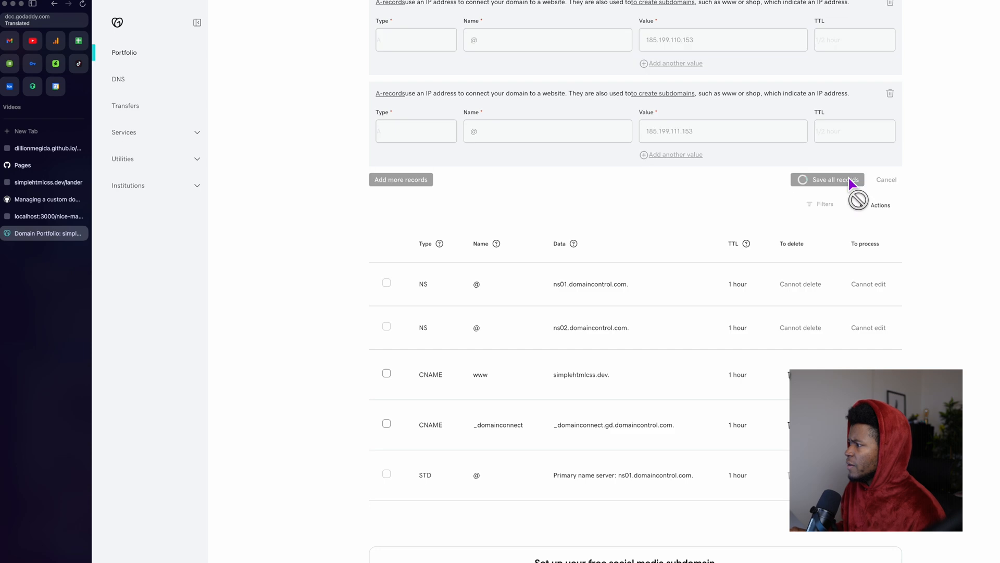
pyautogui.click(21, 166)
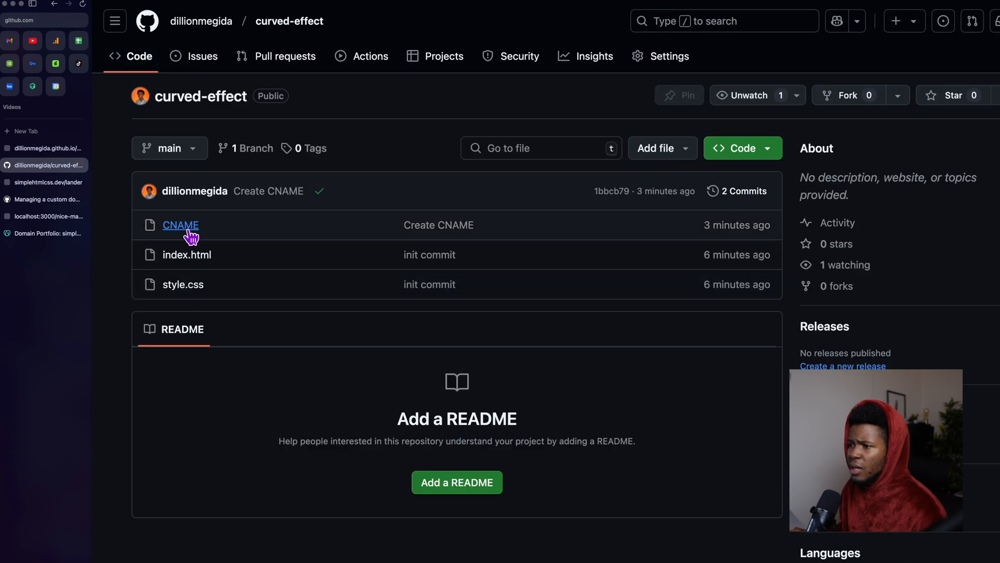
# Step: View the CNAME file holding simplehtmlcss.dev, then try dillionmegida.github.io/curve in the address bar
pyautogui.click(180, 225)
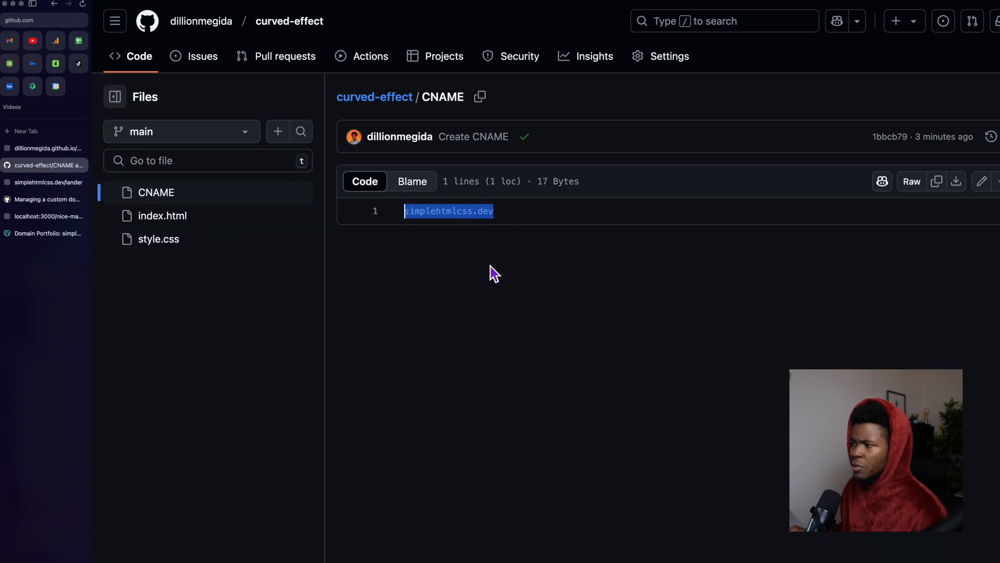
pyautogui.click(498, 252)
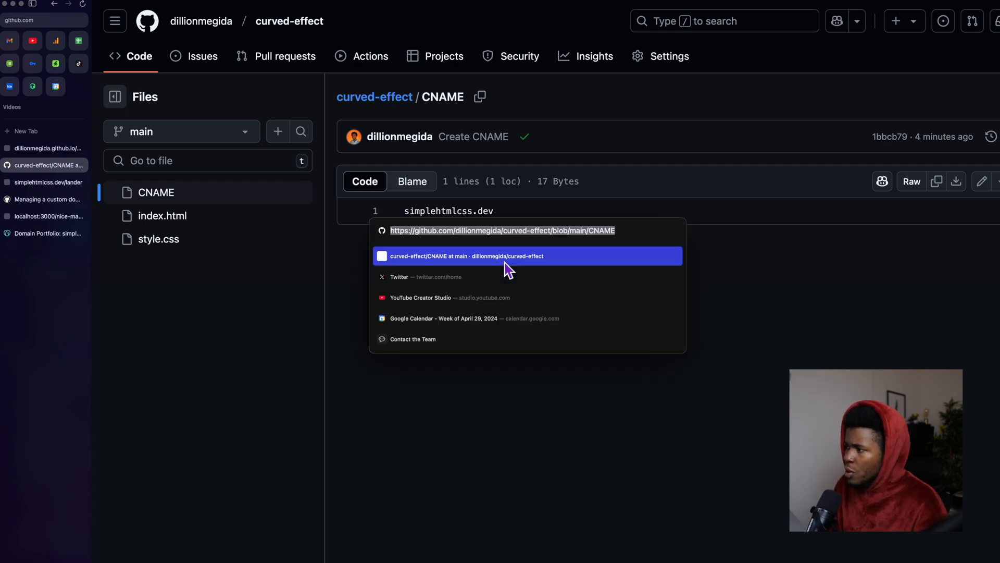
pyautogui.write('dillionmegida.github.io')
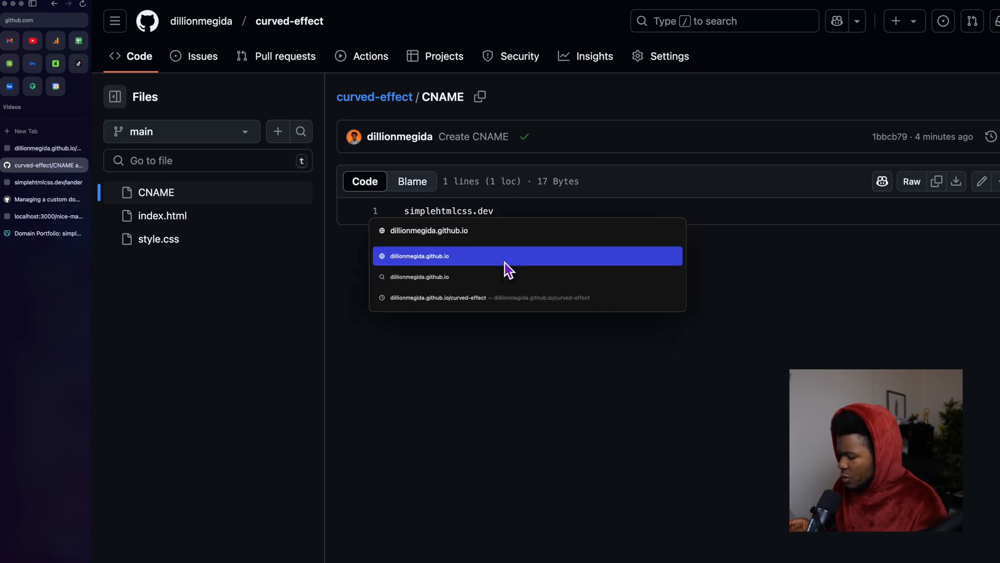
pyautogui.write('/curve')
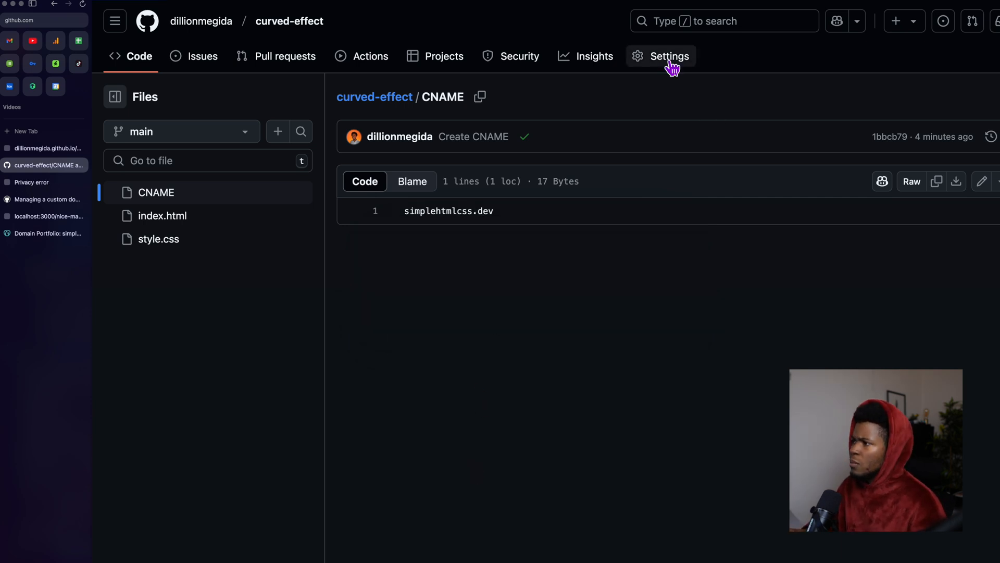
# Step: Check the Pages custom domain status, then visit simplehtmlcss.dev in the browser
pyautogui.click(669, 57)
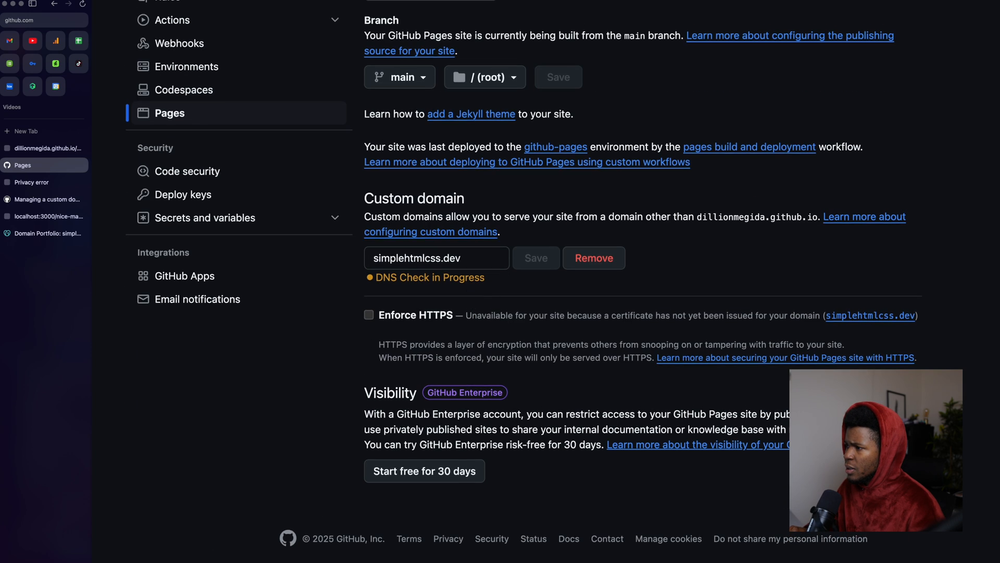
pyautogui.moveTo(458, 295)
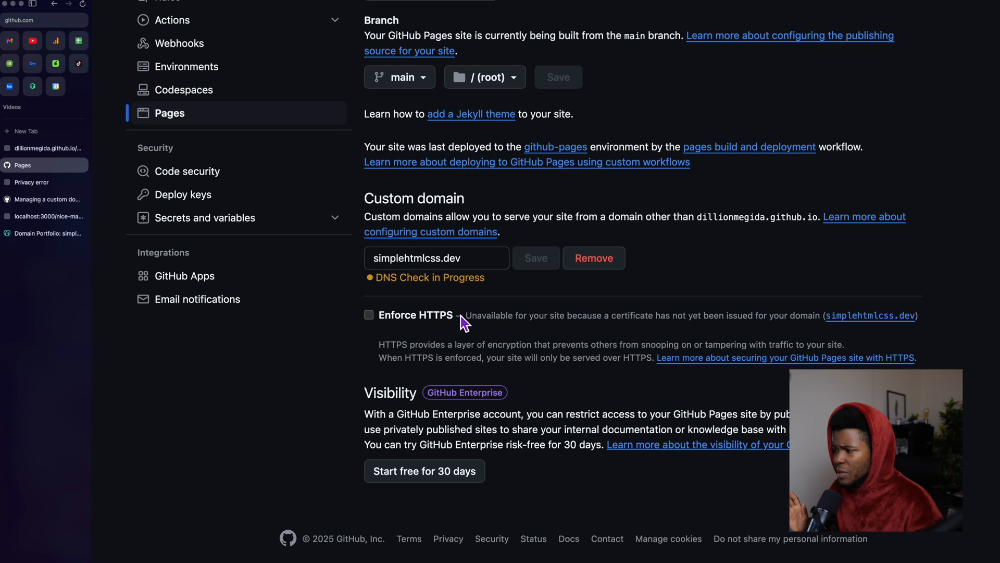
pyautogui.click(31, 181)
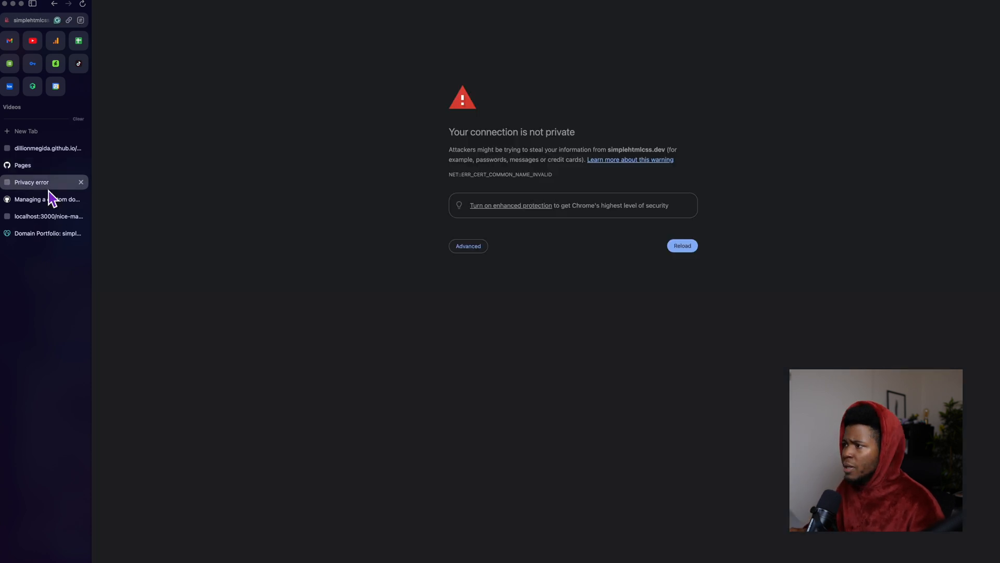
# Step: Bring up simplehtmlcss.dev, which still shows the connection-not-private certificate warning
pyautogui.click(43, 20)
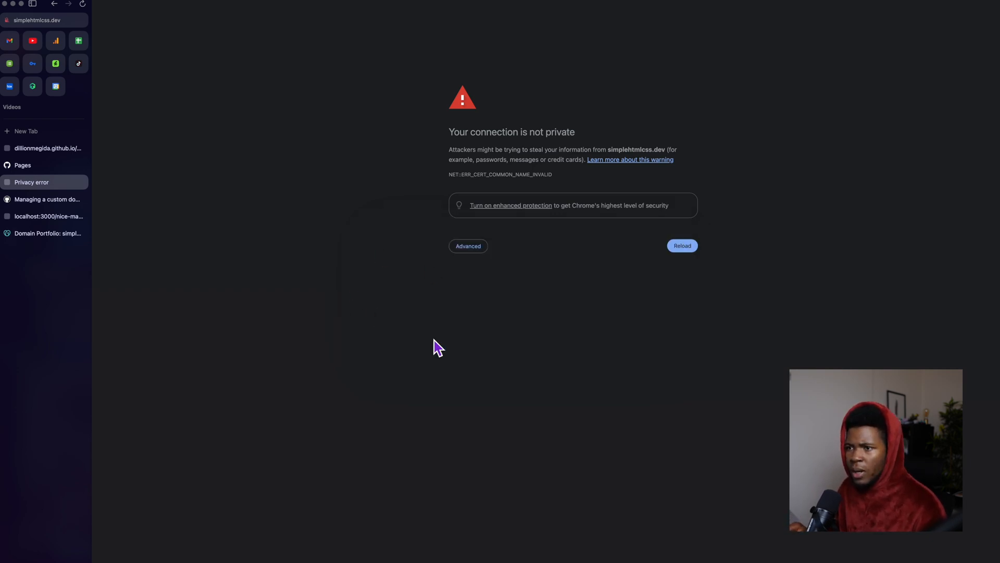
pyautogui.moveTo(229, 275)
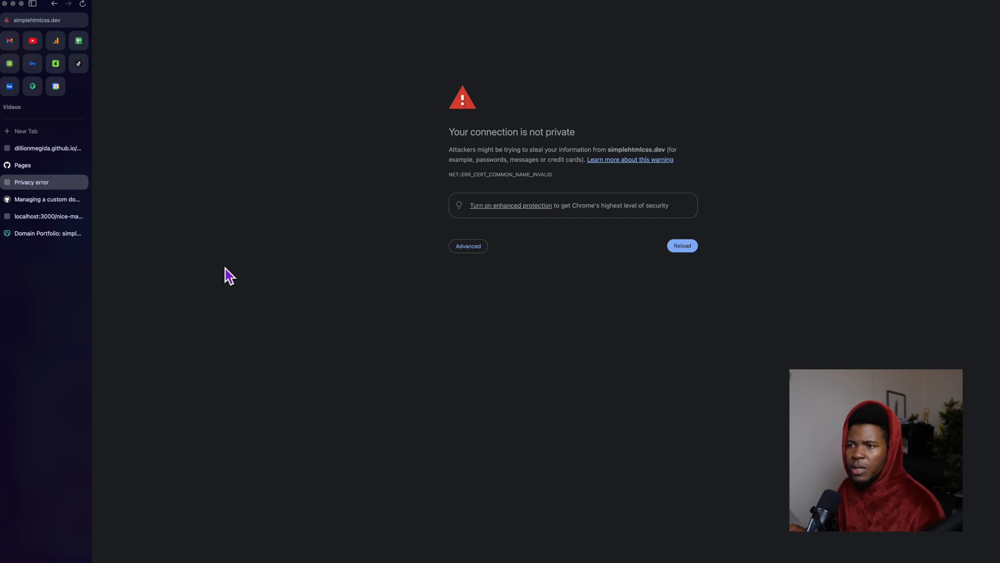
# Step: Refresh the Pages settings to see the DNS check pass and TLS certificate provisioning
pyautogui.click(21, 166)
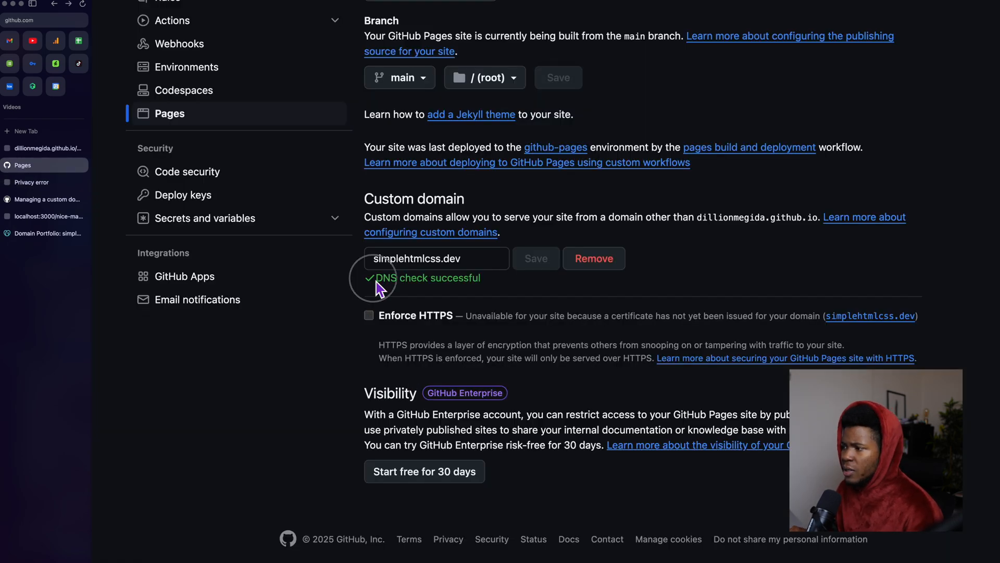
pyautogui.click(31, 181)
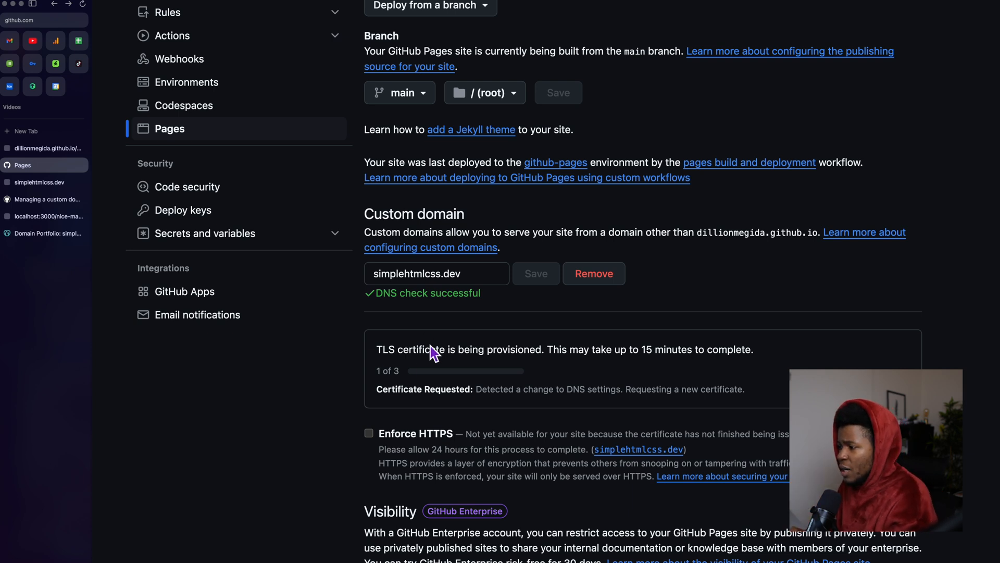
pyautogui.moveTo(337, 408)
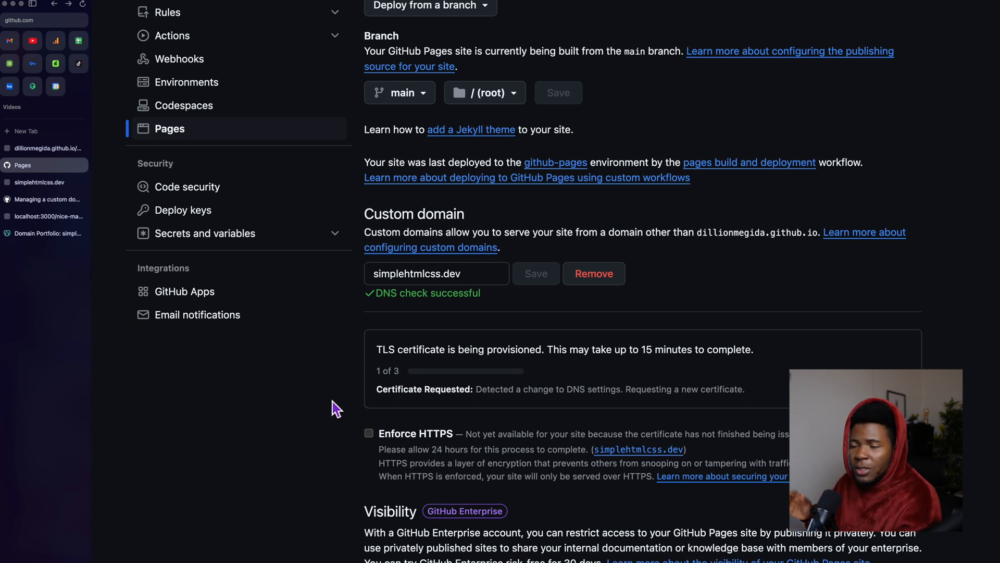
pyautogui.scroll(-3)
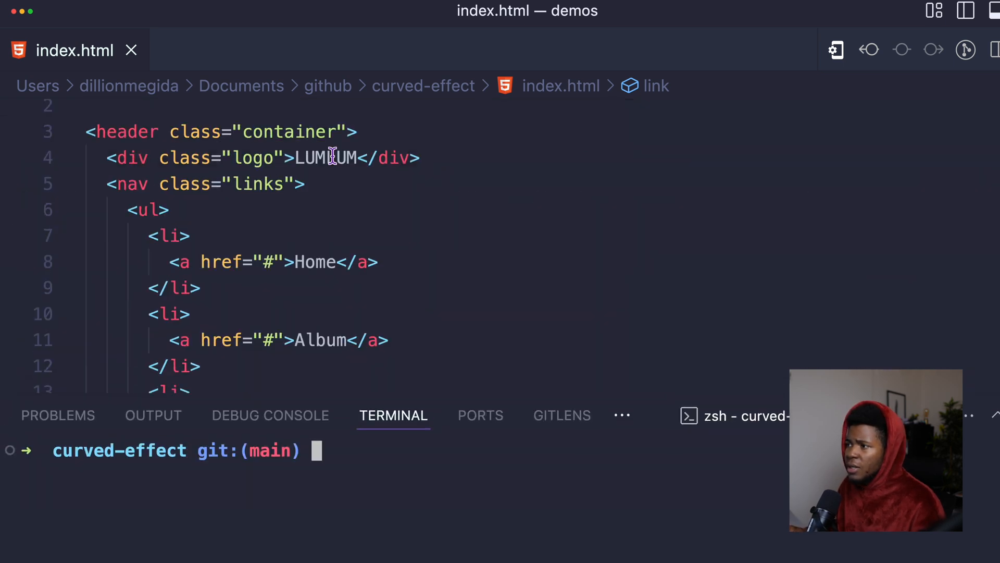
# Step: Change the logo div text in index.html to DEEECODE
pyautogui.write('DEEECODE')
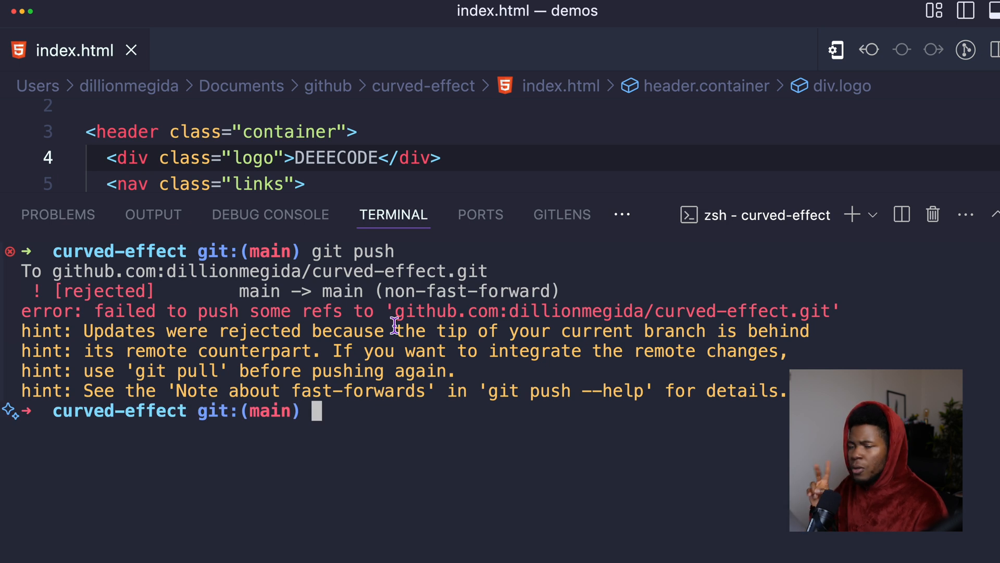
# Step: Run git pull in the terminal after the rejected push, then clear it
pyautogui.write('git')
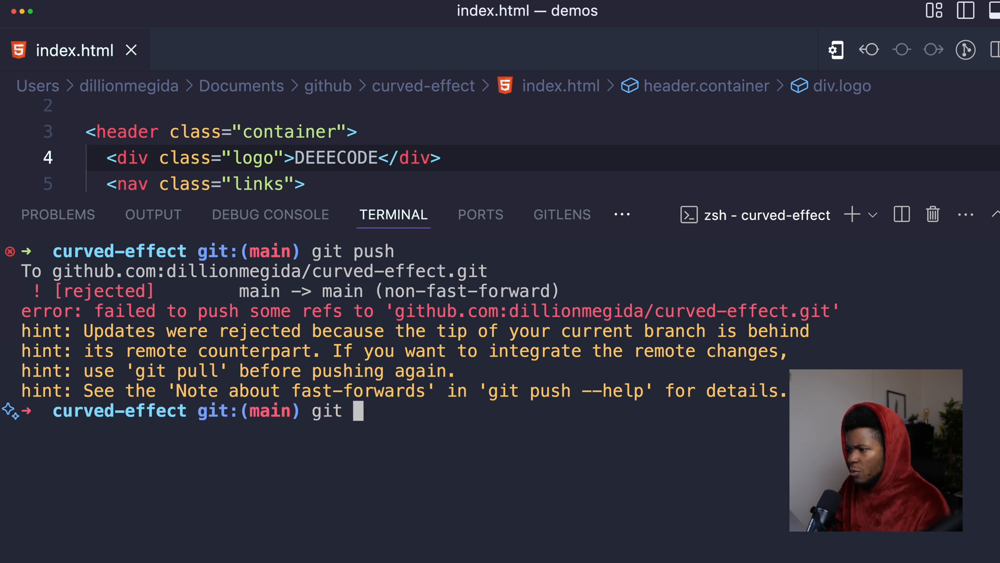
pyautogui.write('pu')
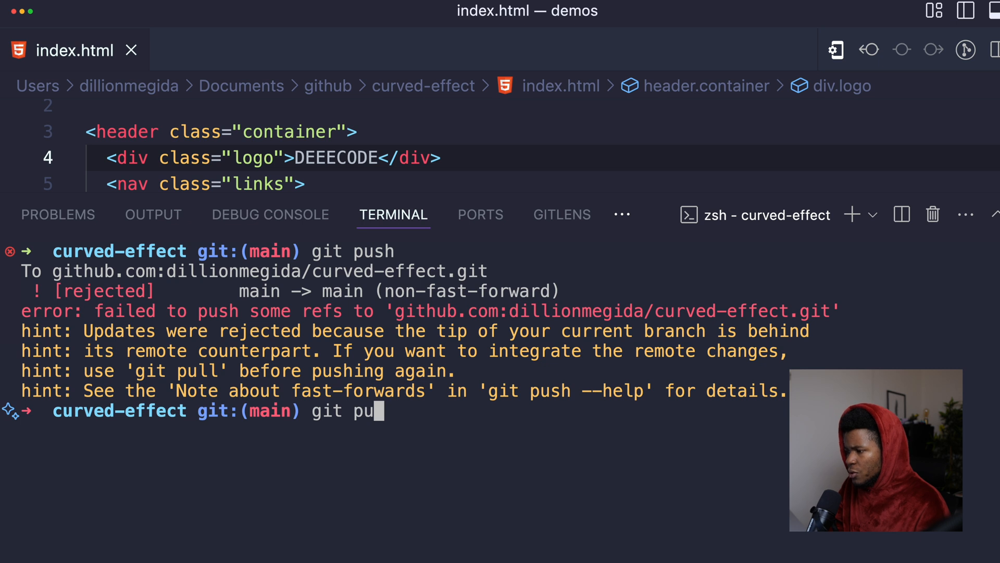
pyautogui.write('ll')
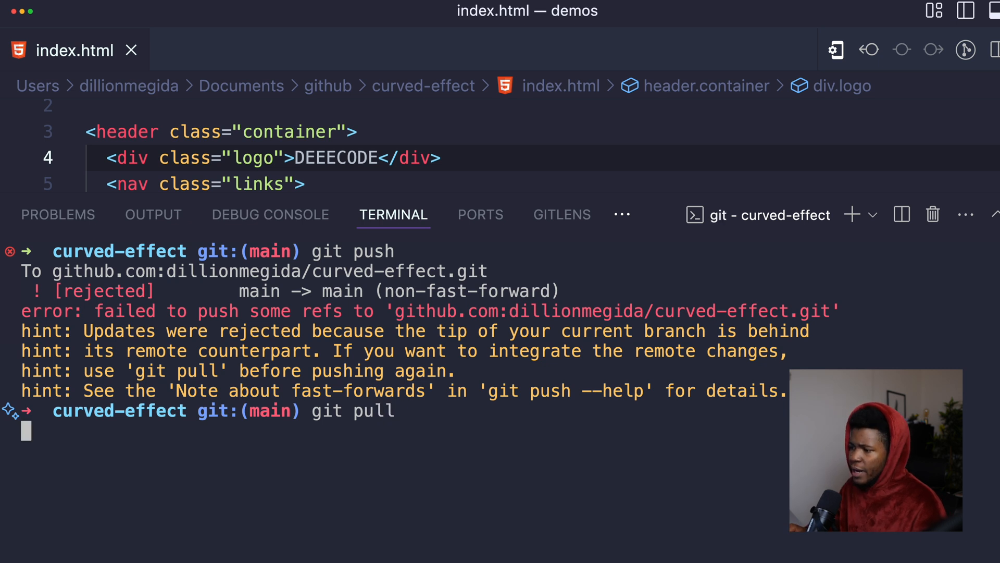
pyautogui.write('clear')
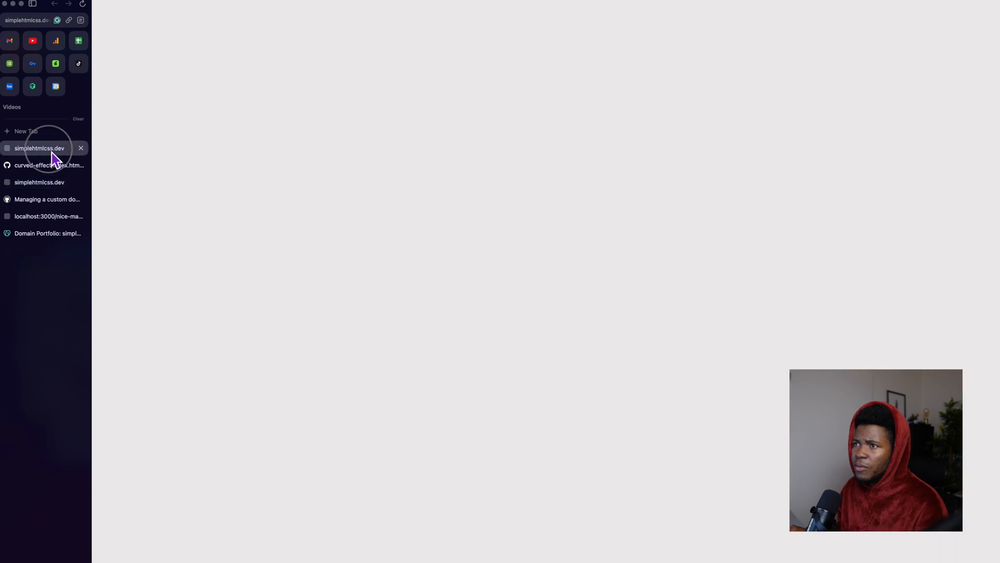
# Step: View the live simplehtmlcss.dev site with the curved photo gallery and DEEECODE logo
pyautogui.click(40, 148)
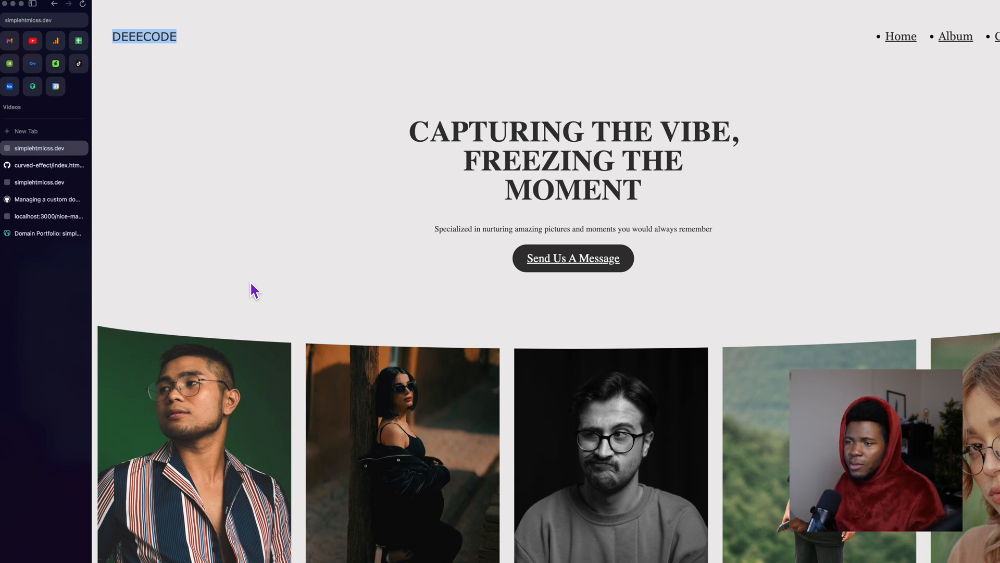
# Step: Scroll the Manage a custom domain guide to the Configuring a subdomain CNAME steps
pyautogui.click(48, 199)
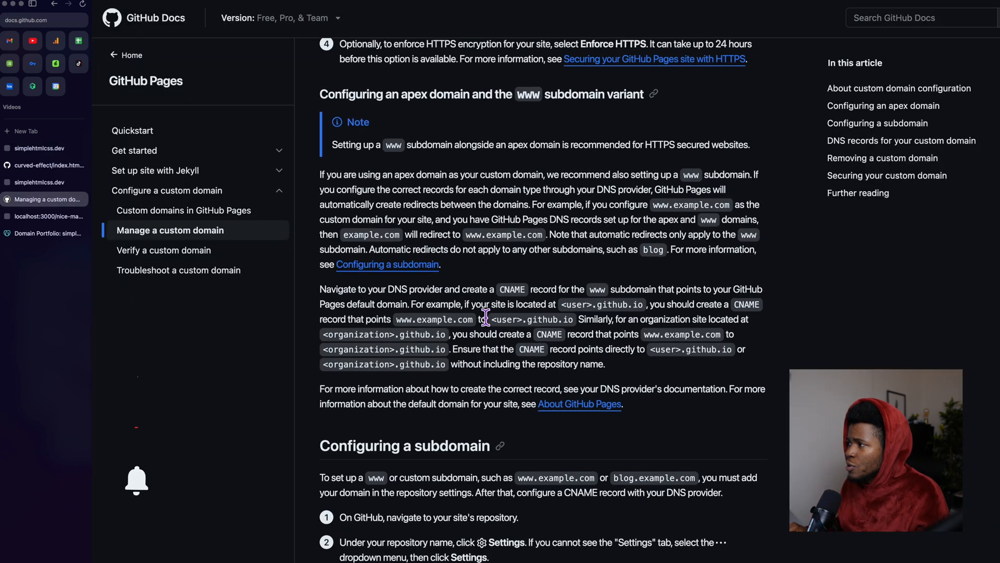
pyautogui.scroll(-3)
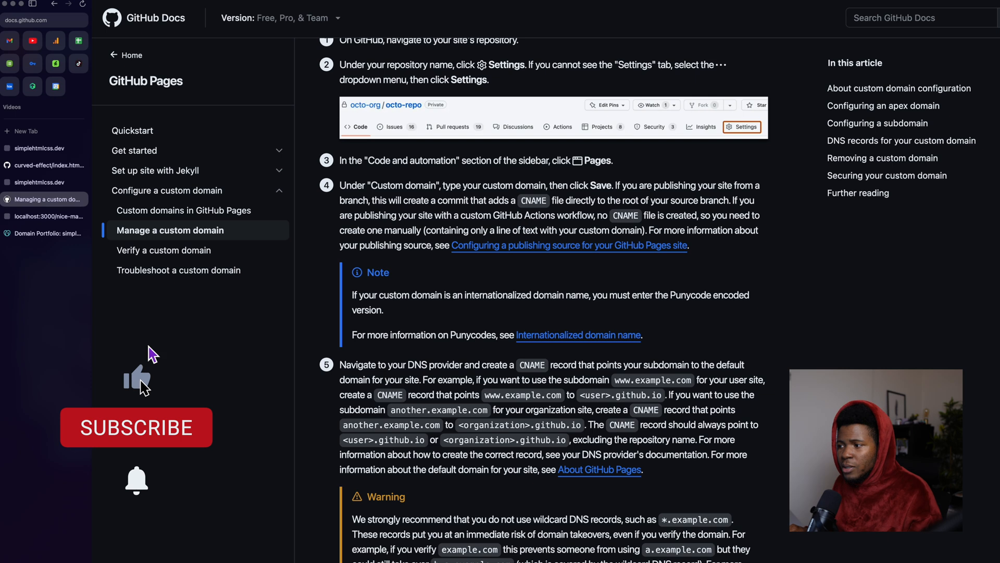